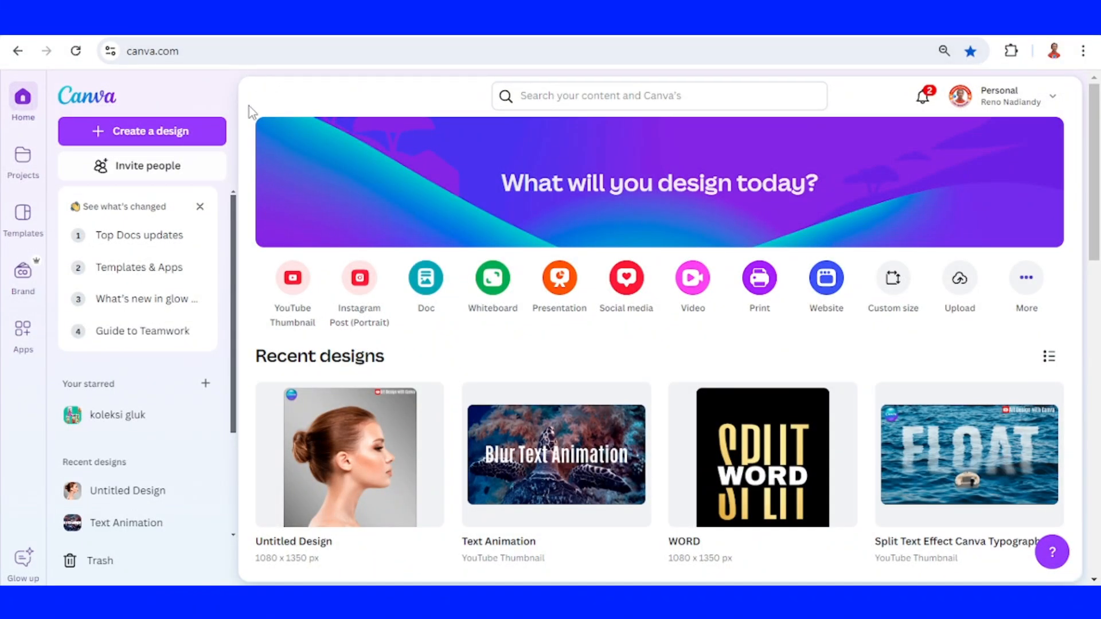
# Create a new blank YouTube Thumbnail design at 1280 × 720 px from the THUMB search.
pyautogui.click(142, 131)
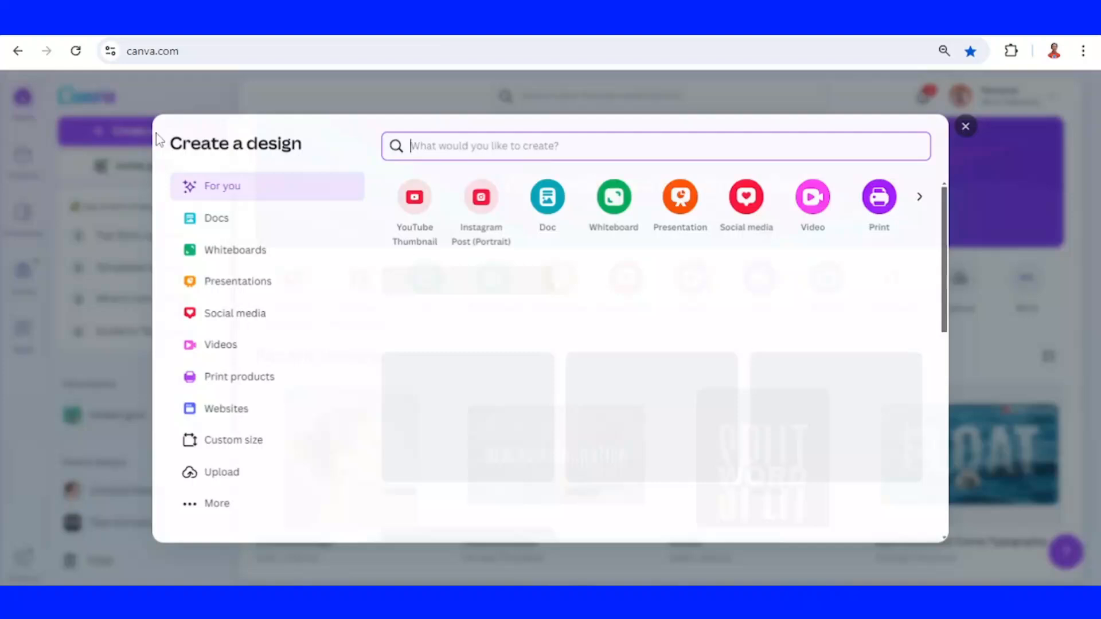
pyautogui.write('THUMB')
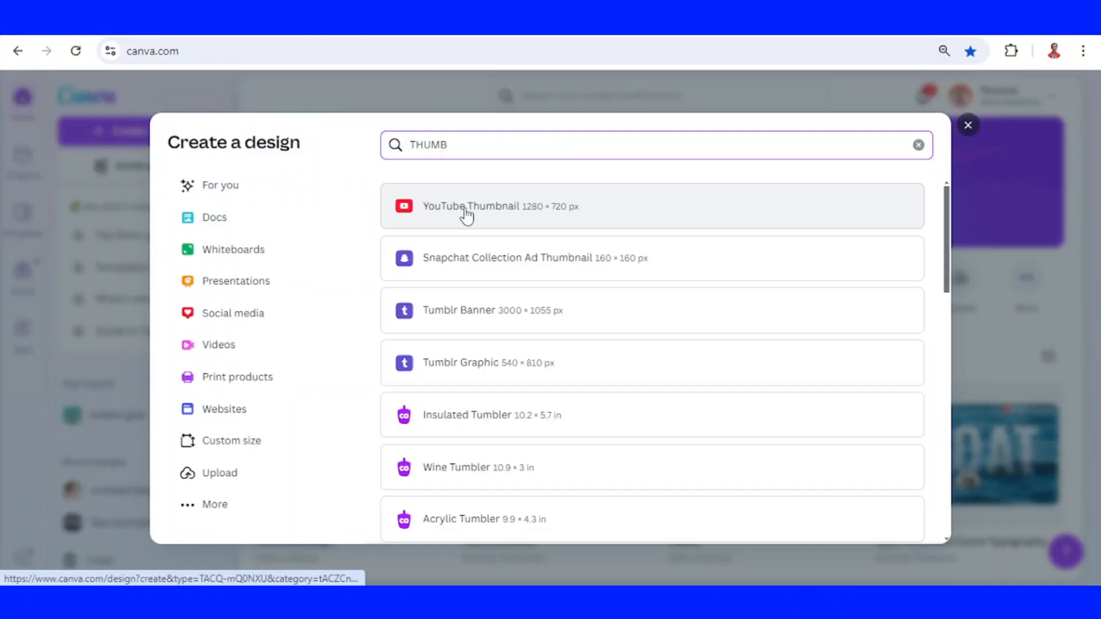
pyautogui.click(499, 206)
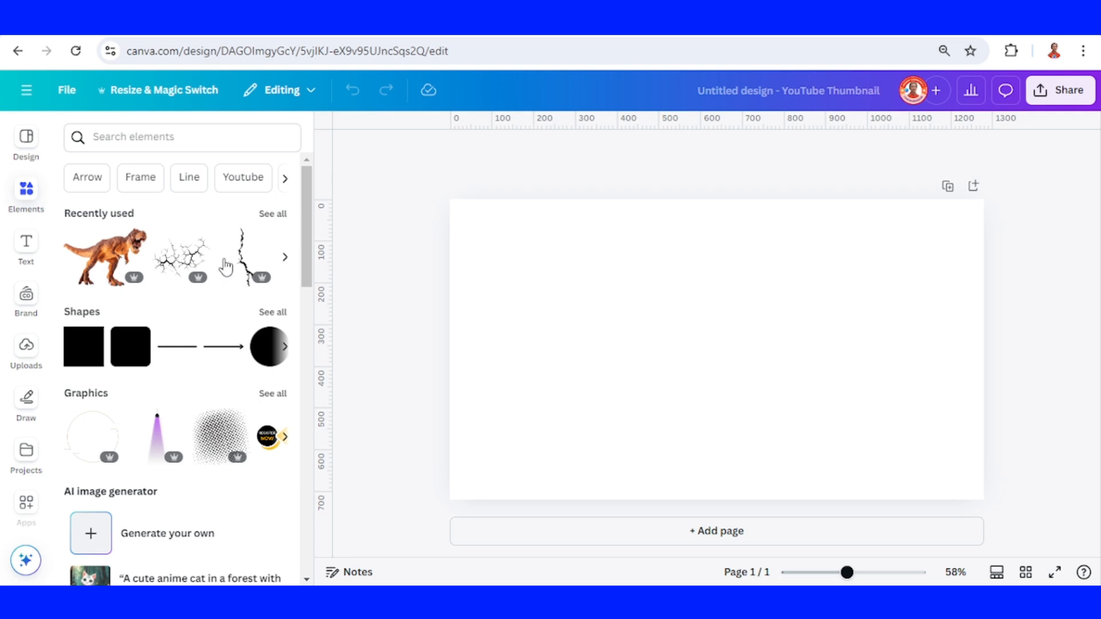
# Add the recently used T-rex image and the Dry Sahara Desert photo to the page.
pyautogui.rightClick(104, 255)
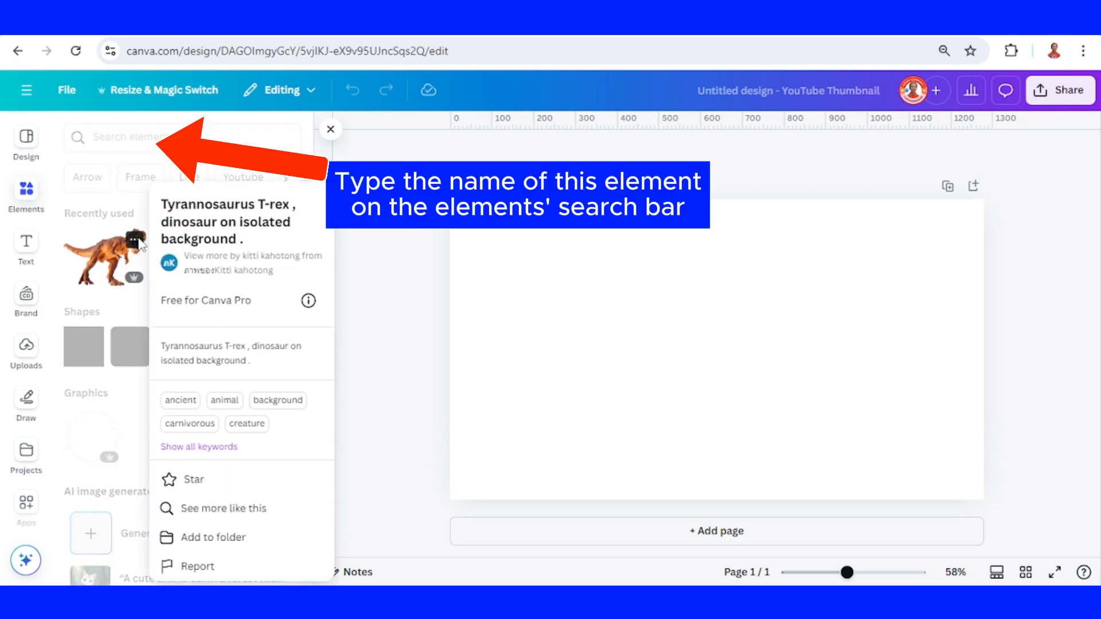
pyautogui.click(105, 258)
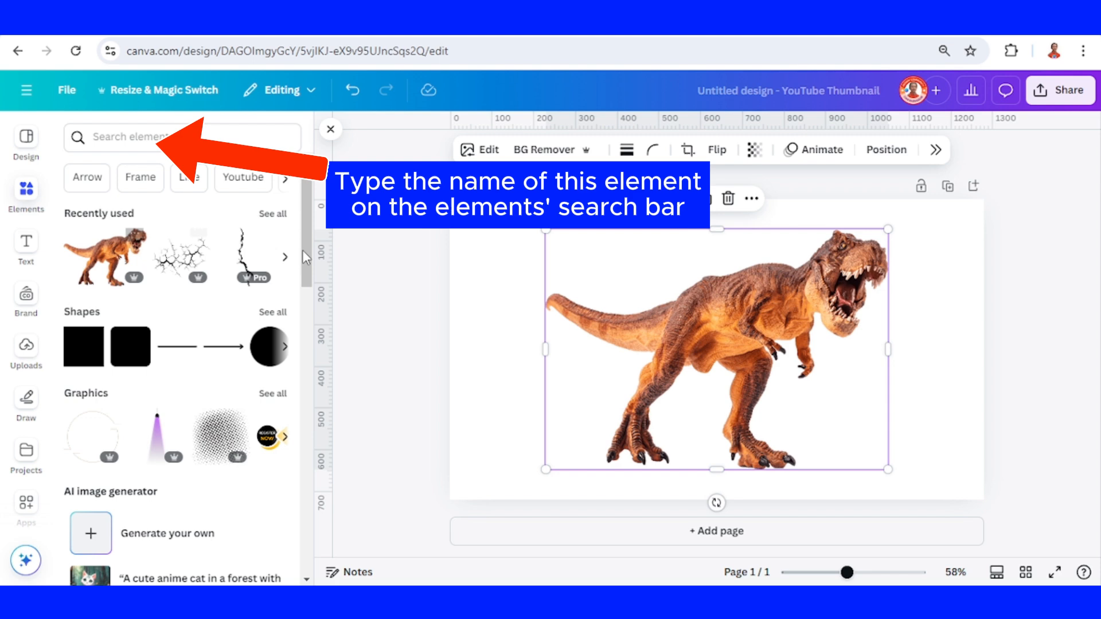
pyautogui.click(273, 213)
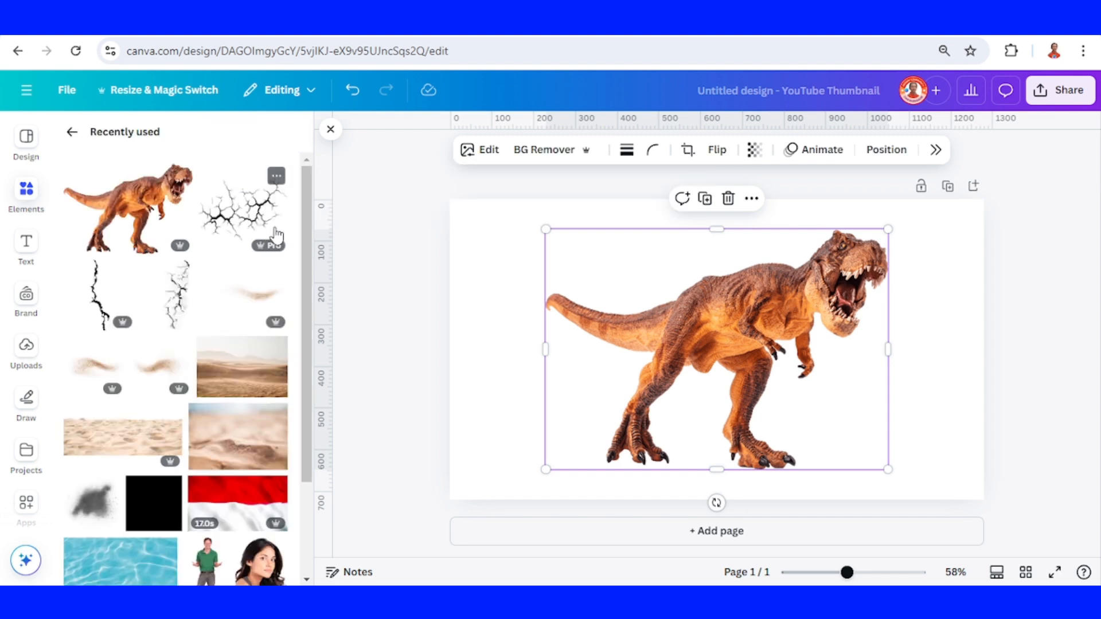
pyautogui.click(277, 351)
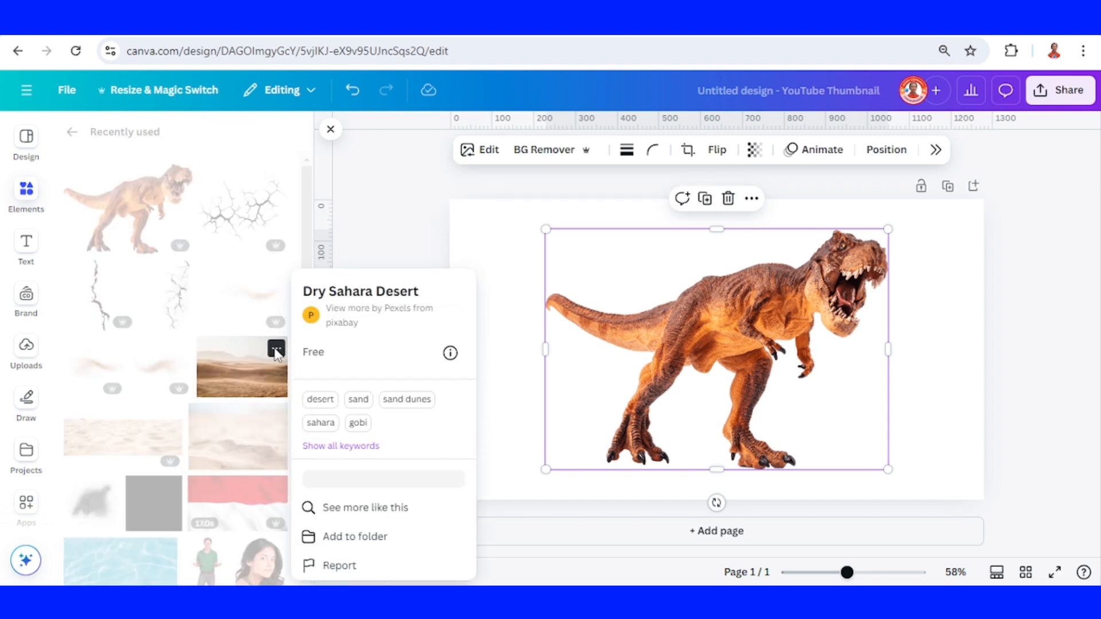
pyautogui.click(241, 366)
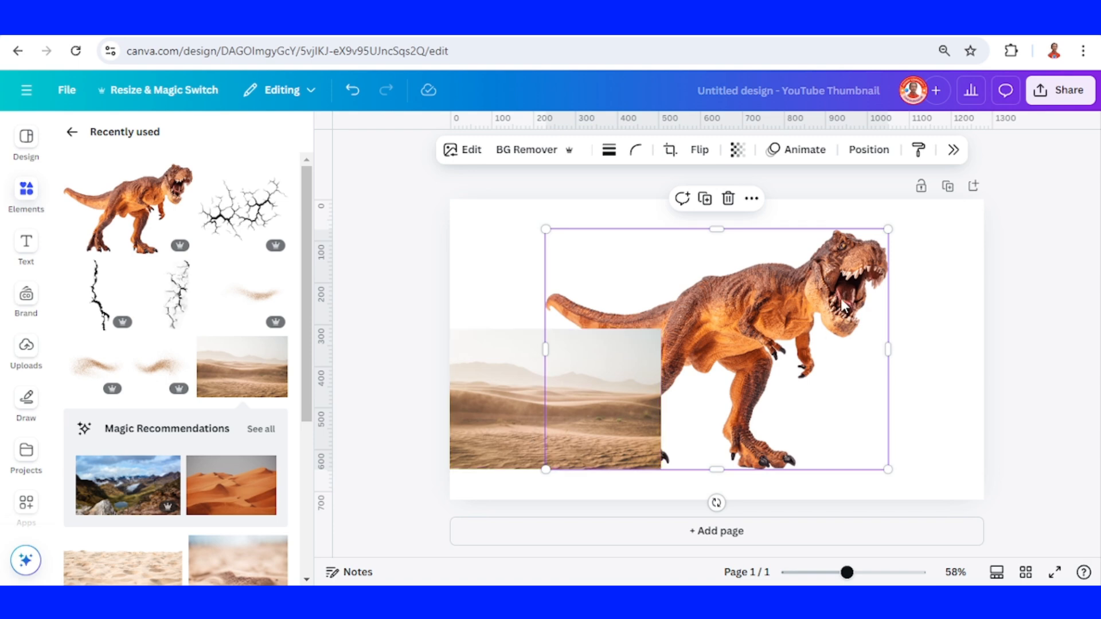
pyautogui.moveTo(513, 169)
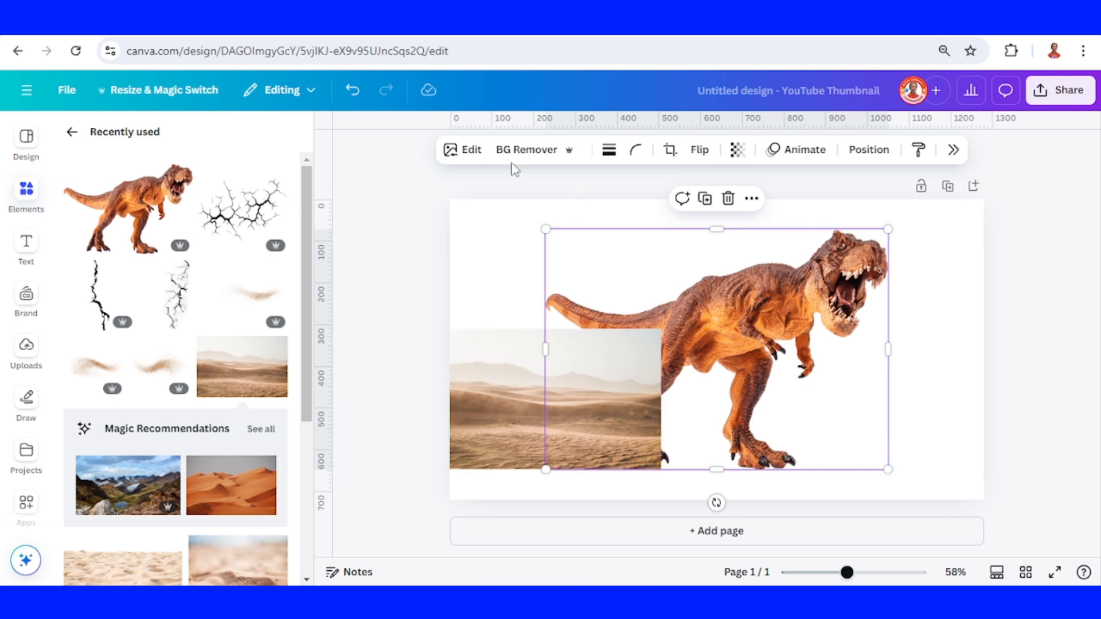
# Adjust the T-rex's orange tones to Saturation -55 and Brightness 10 via Color edit.
pyautogui.click(470, 149)
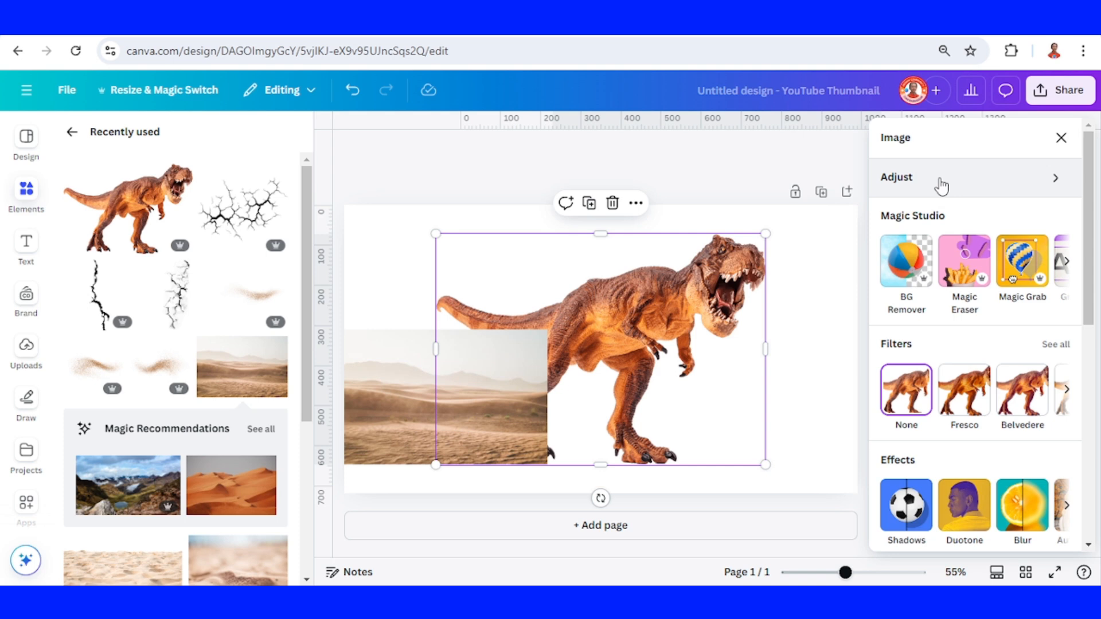
pyautogui.click(972, 177)
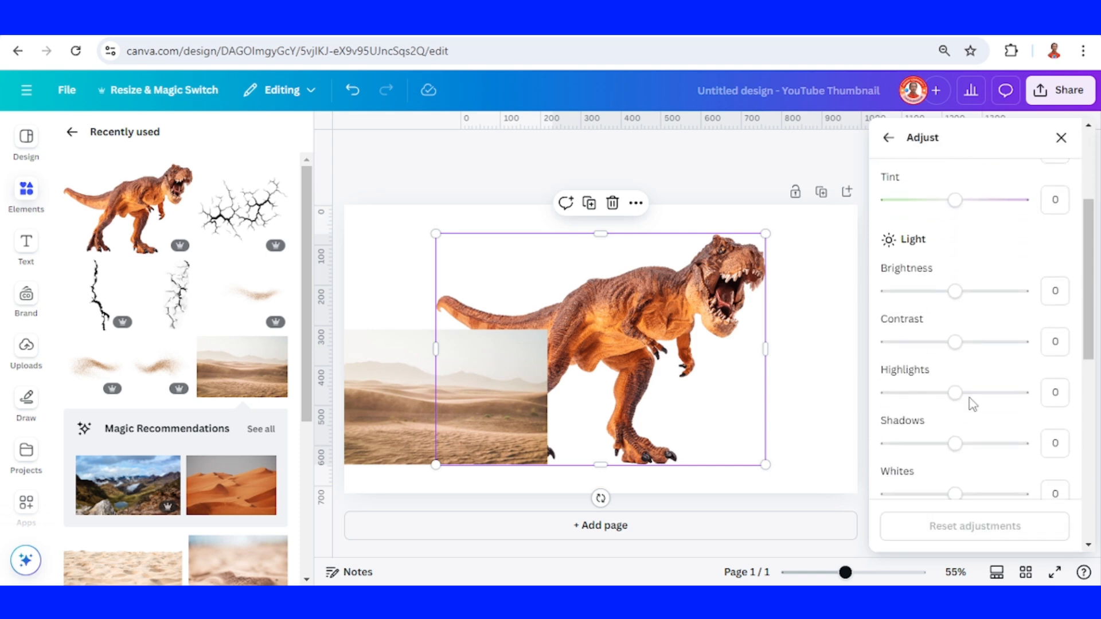
pyautogui.scroll(-3)
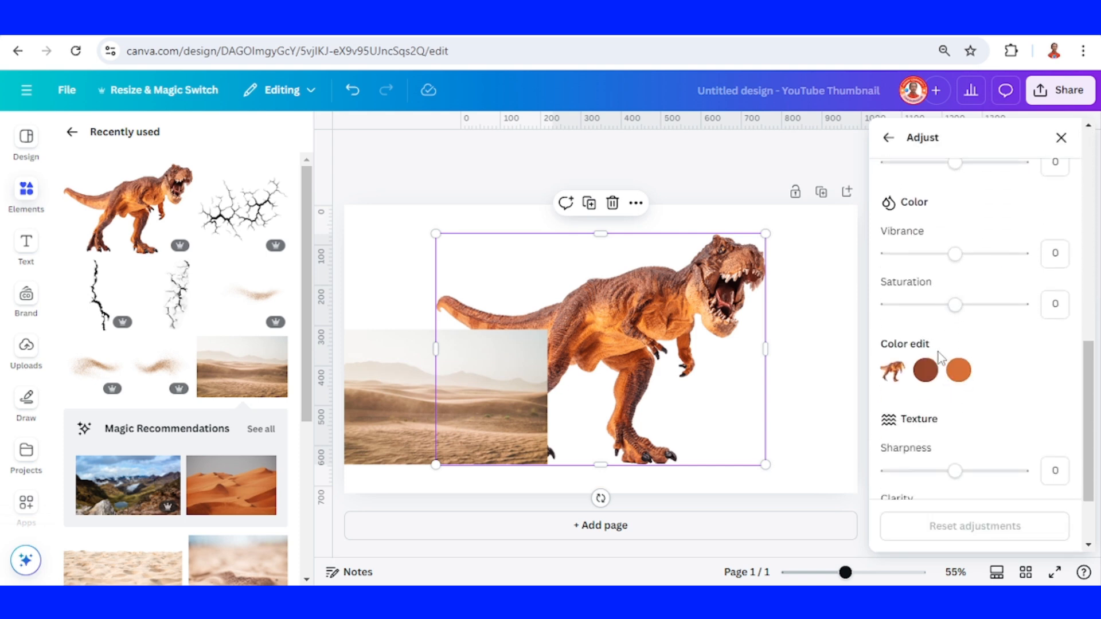
pyautogui.moveTo(609, 331)
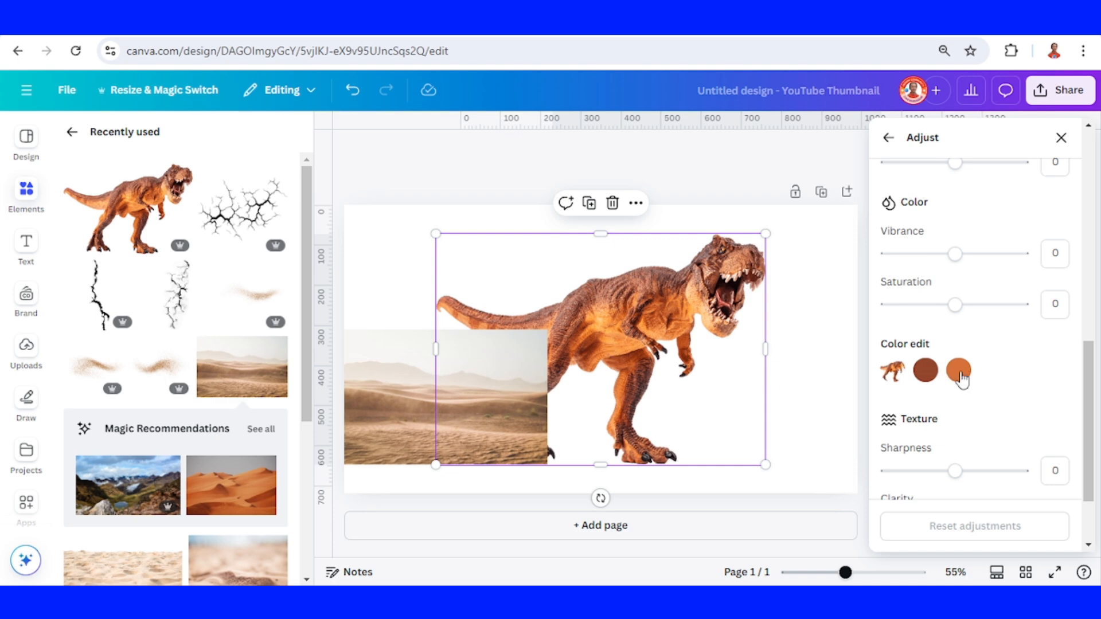
pyautogui.click(410, 440)
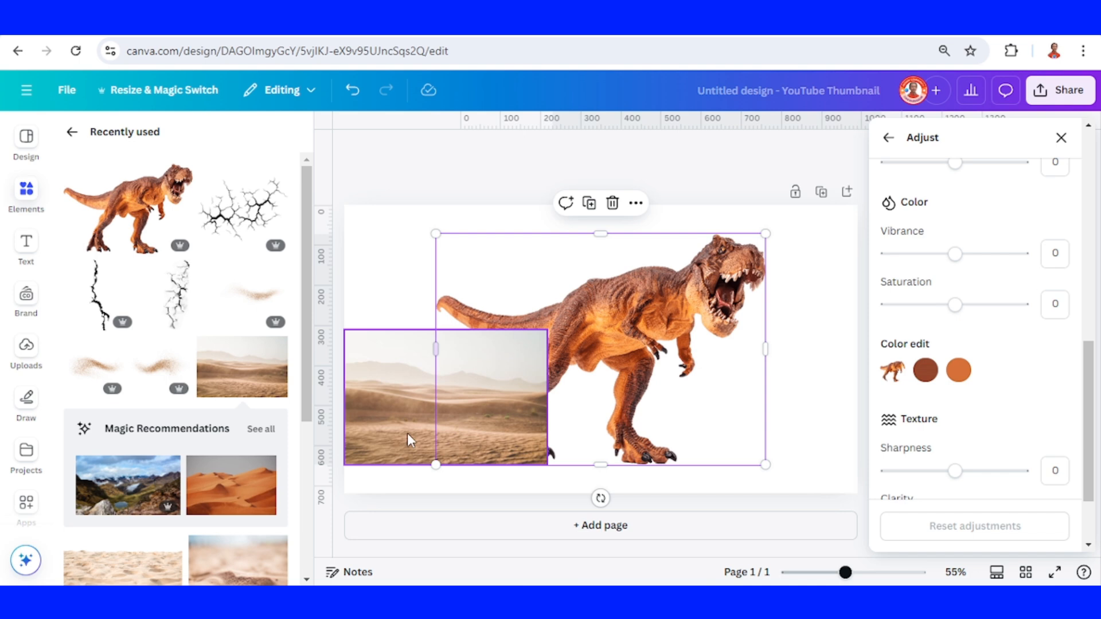
pyautogui.moveTo(959, 370)
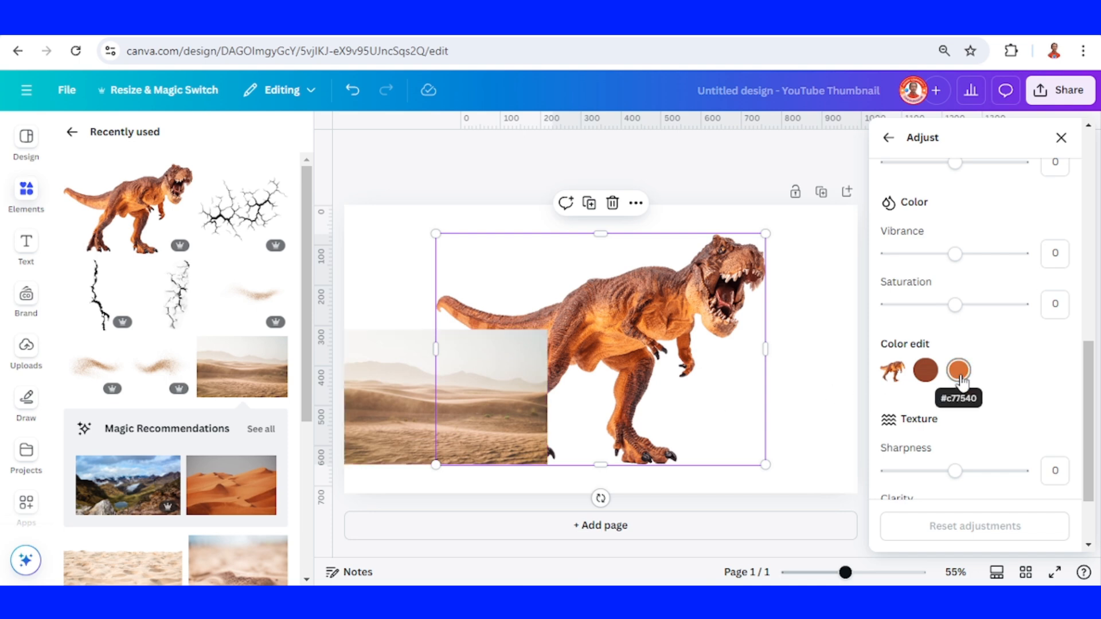
pyautogui.click(957, 369)
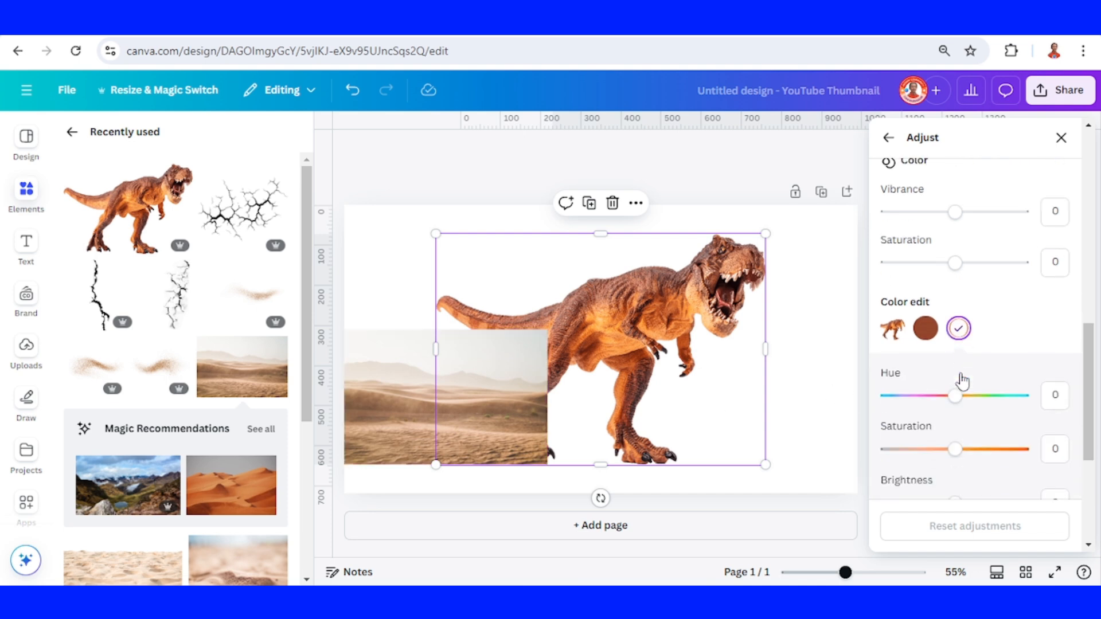
pyautogui.scroll(-3)
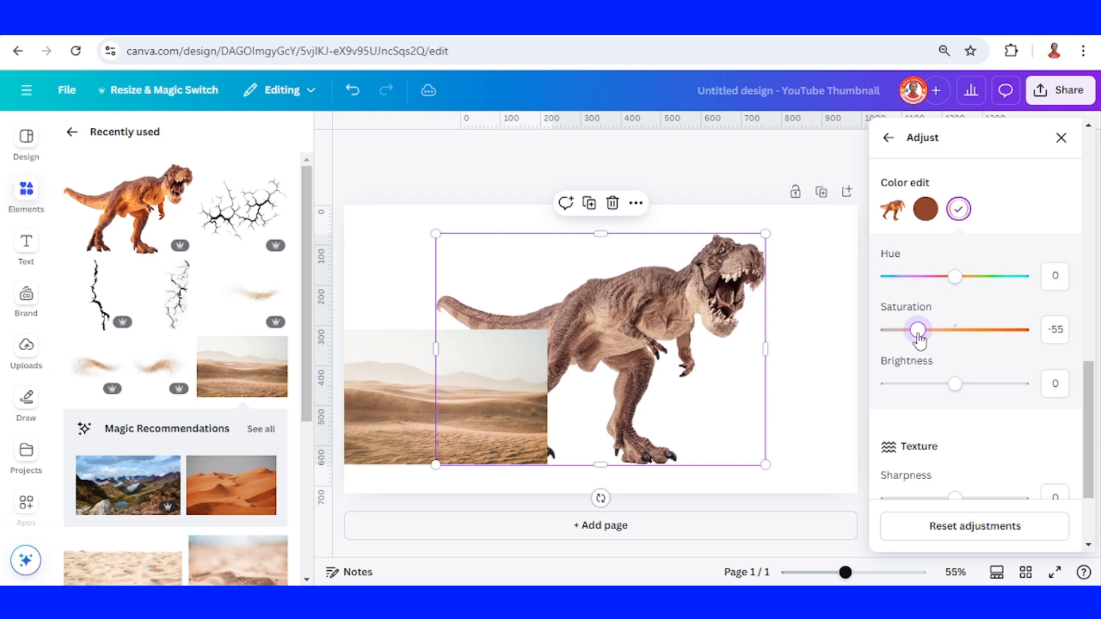
pyautogui.moveTo(953, 479)
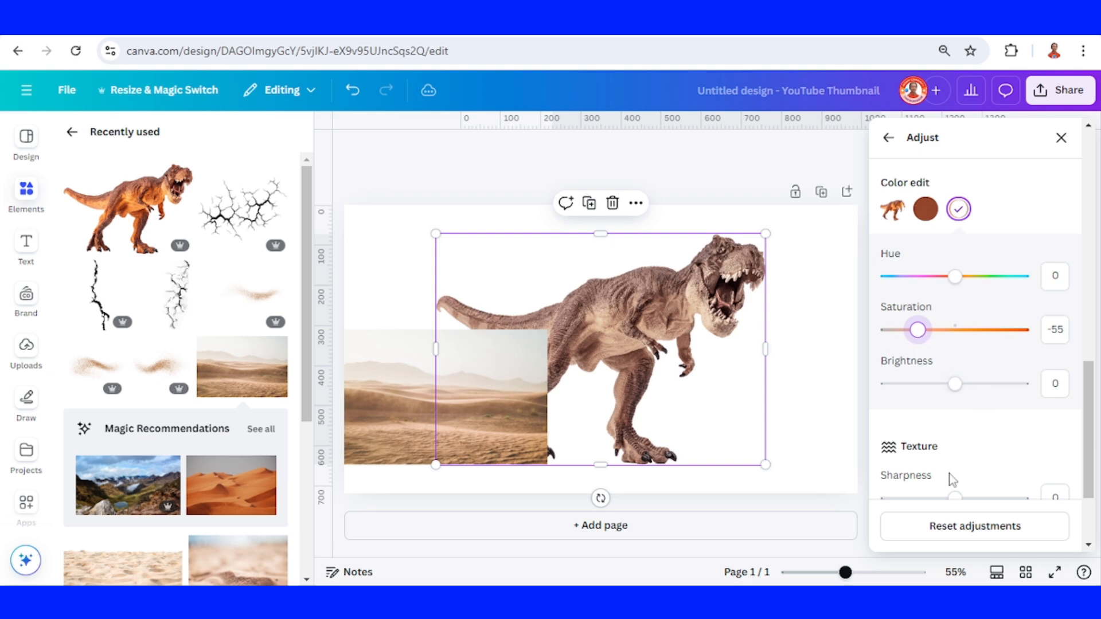
pyautogui.moveTo(955, 383)
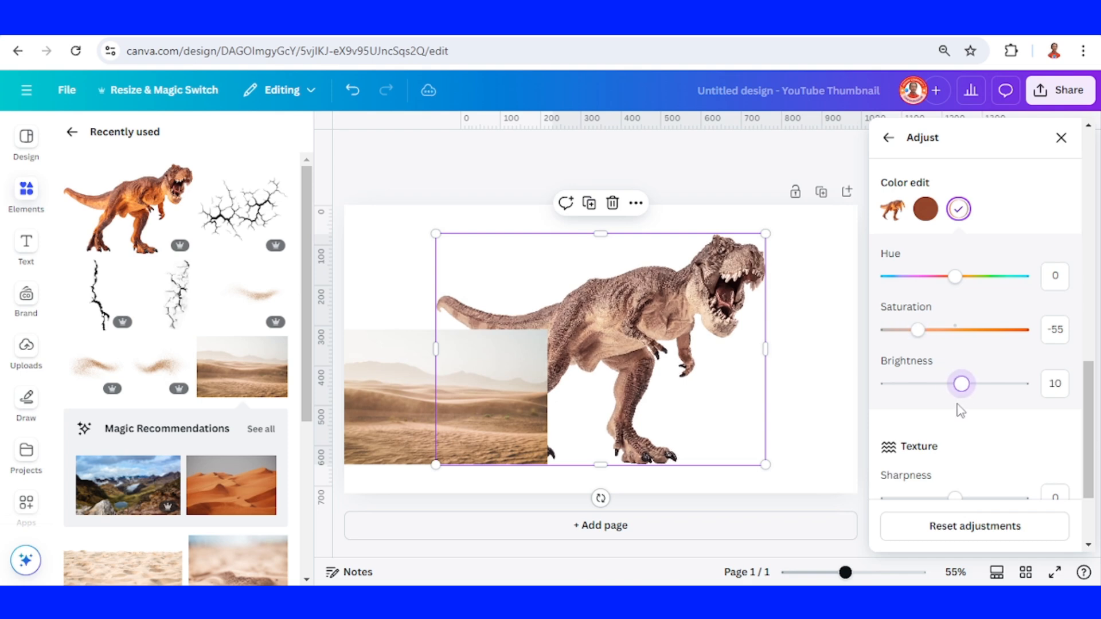
pyautogui.click(1061, 138)
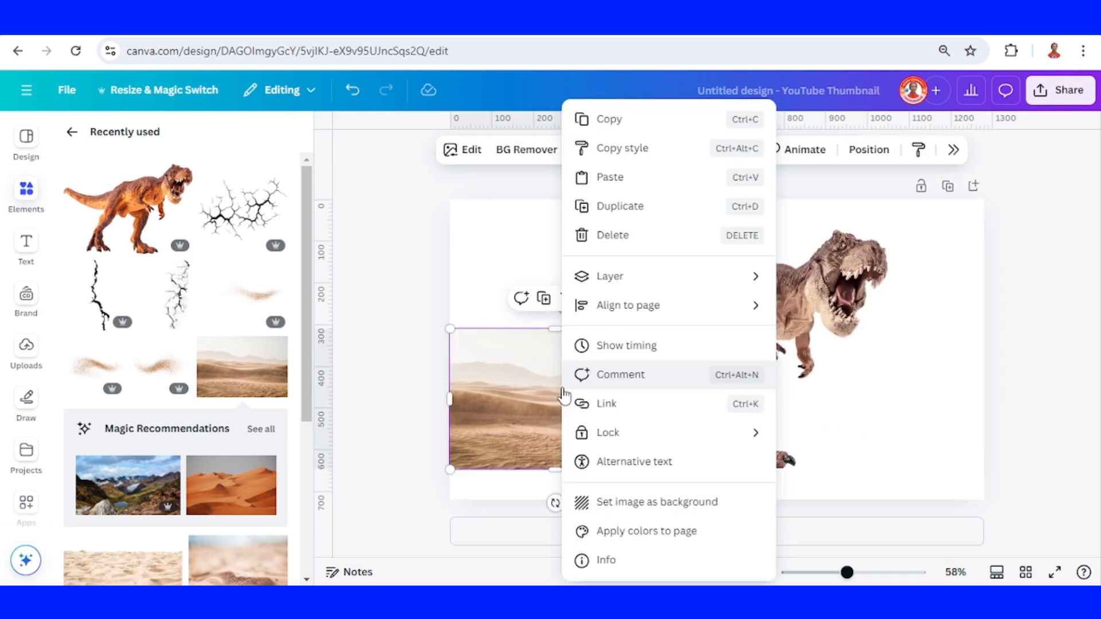
pyautogui.moveTo(643, 508)
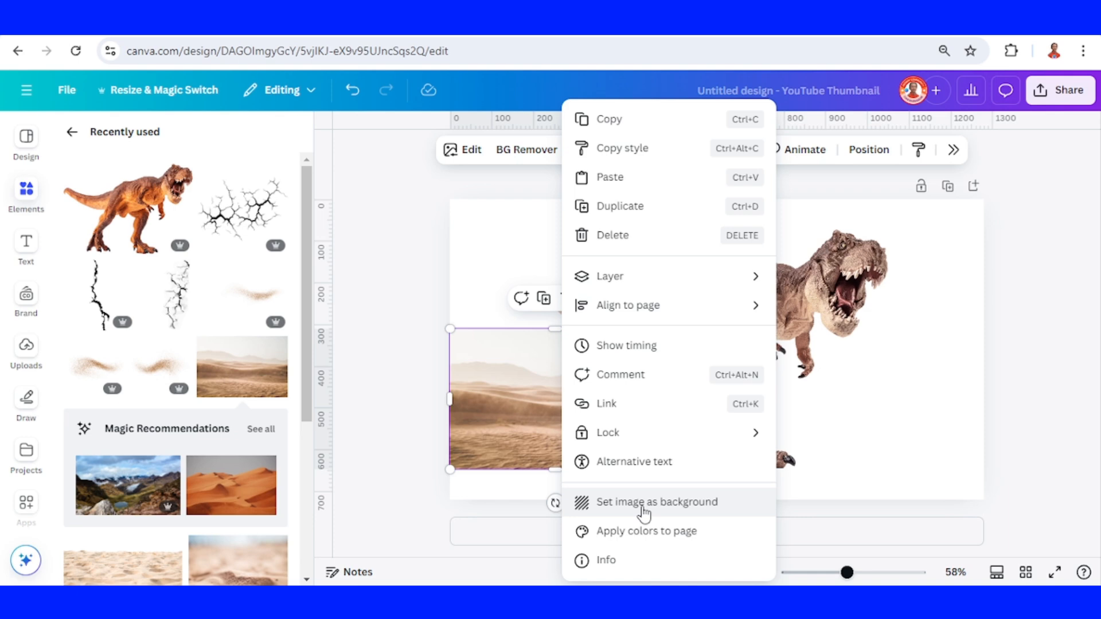
# Set the desert photo as the page background and begin cropping its framing.
pyautogui.click(655, 501)
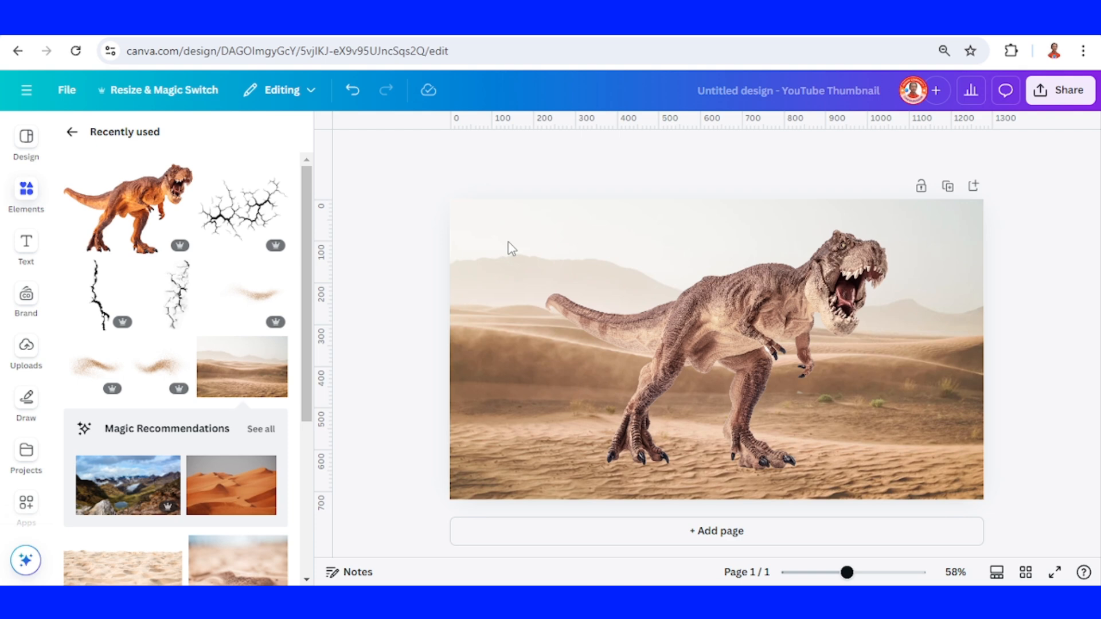
pyautogui.doubleClick(701, 351)
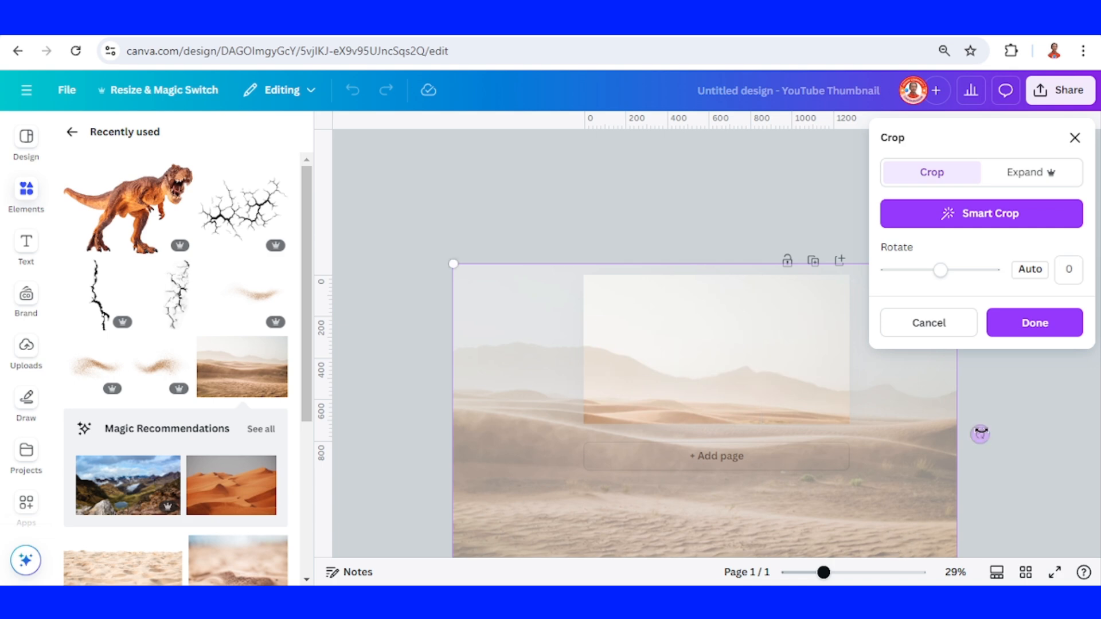
# Confirm the background crop and blur the whole desert photo at intensity 55.
pyautogui.click(1033, 322)
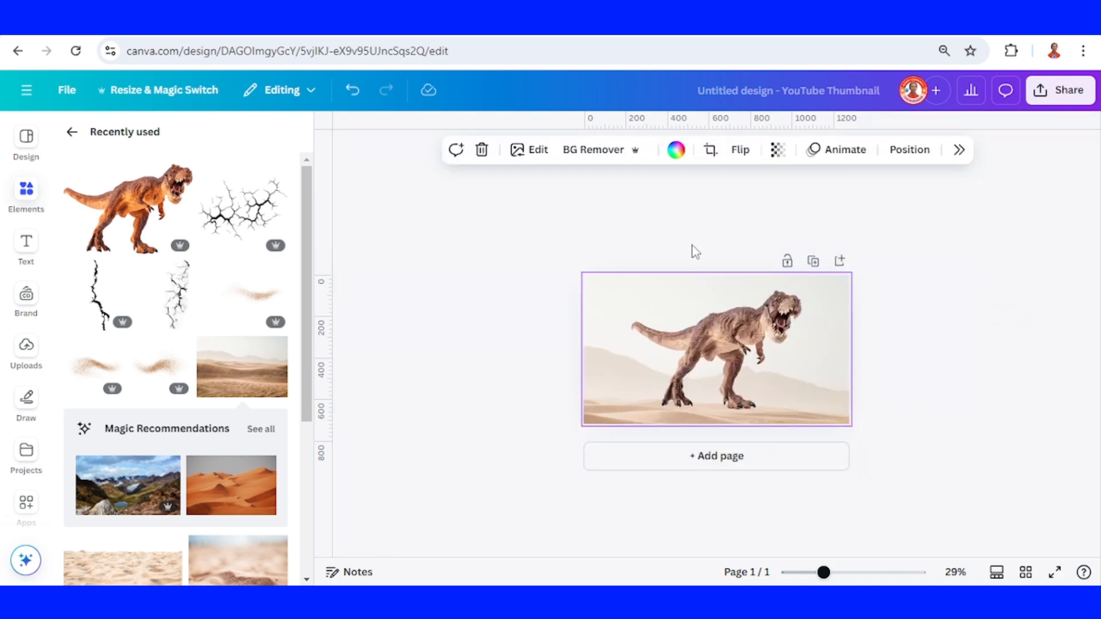
pyautogui.click(537, 149)
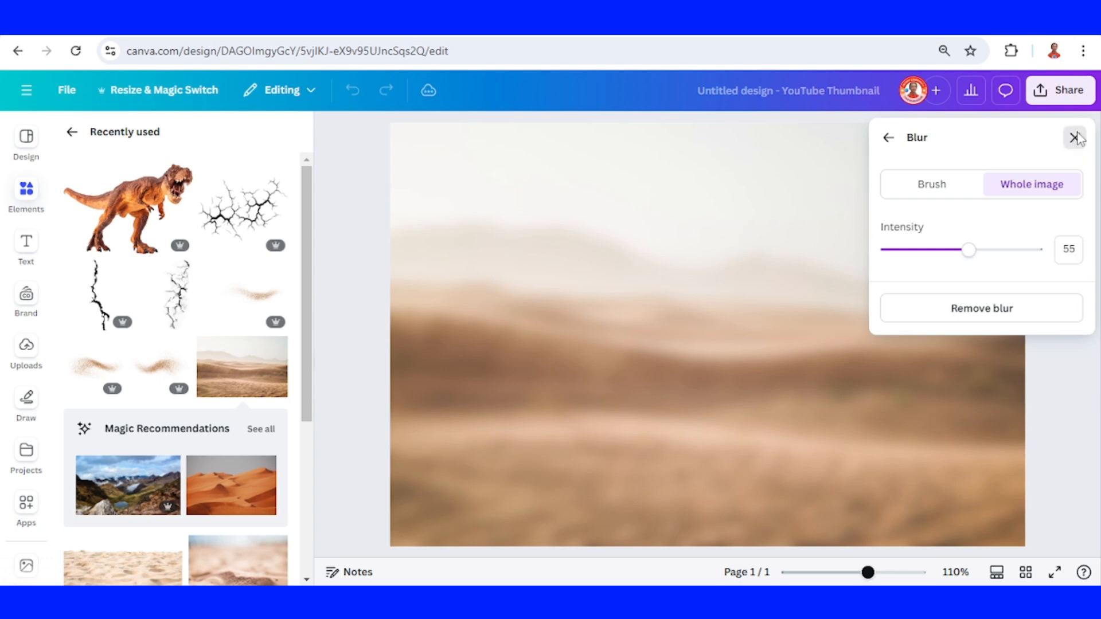
pyautogui.click(1076, 138)
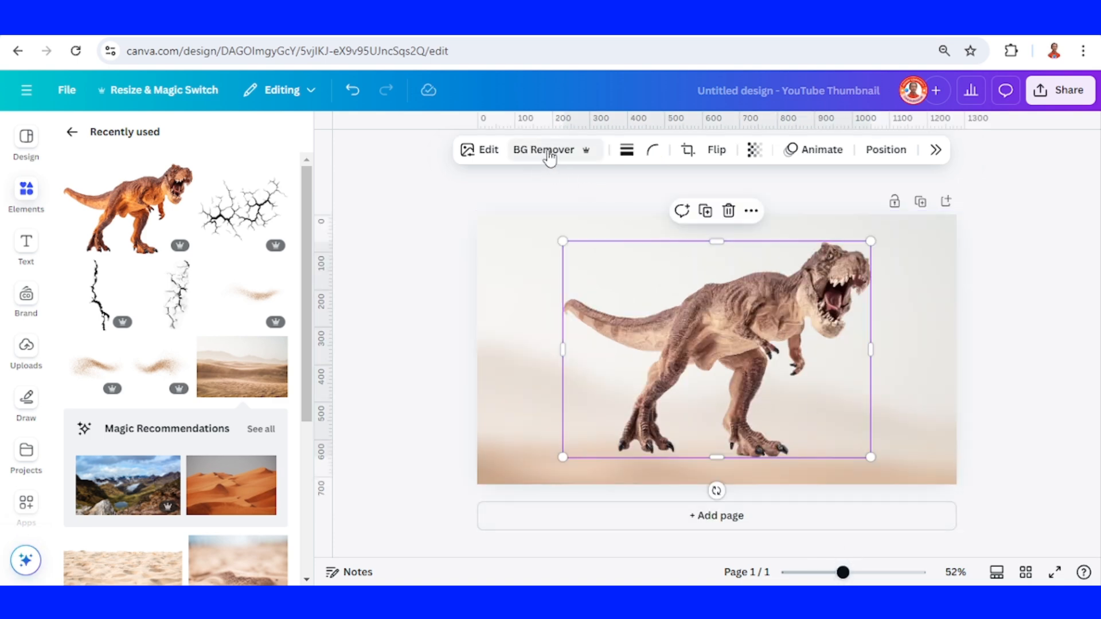
# Remove the T-rex's photo background and erase its tail with a size-52 Erase brush.
pyautogui.click(548, 149)
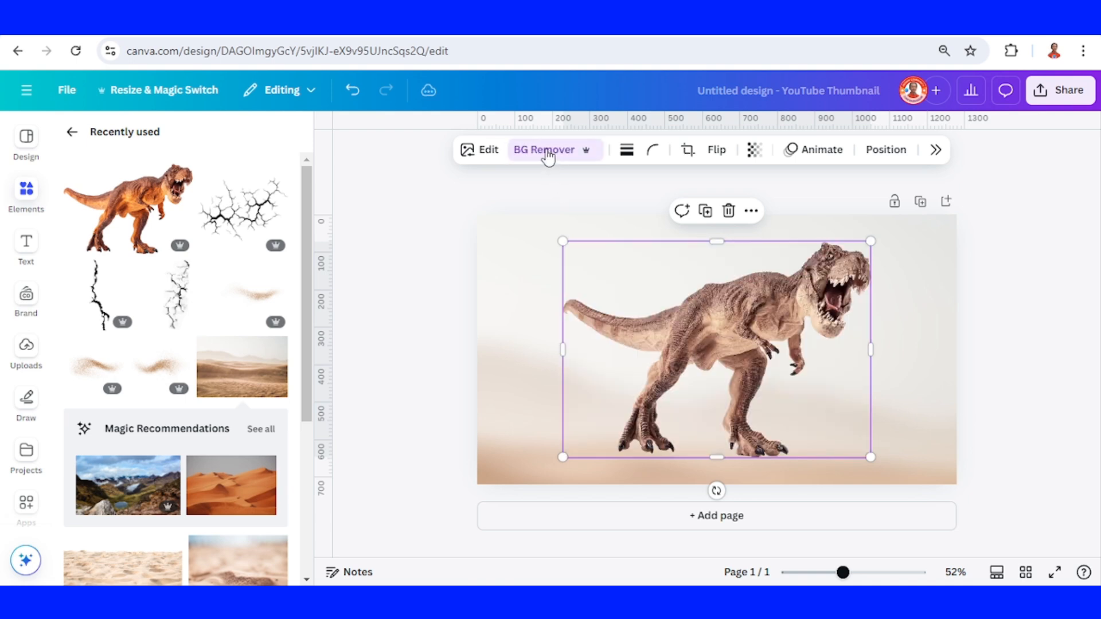
pyautogui.click(543, 149)
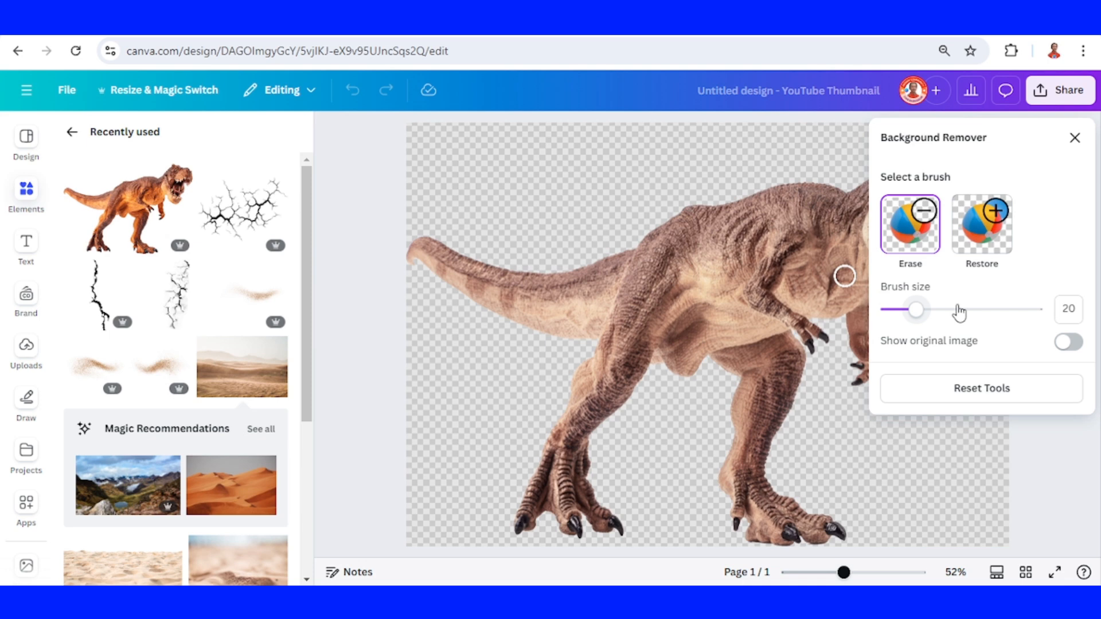
pyautogui.moveTo(965, 314)
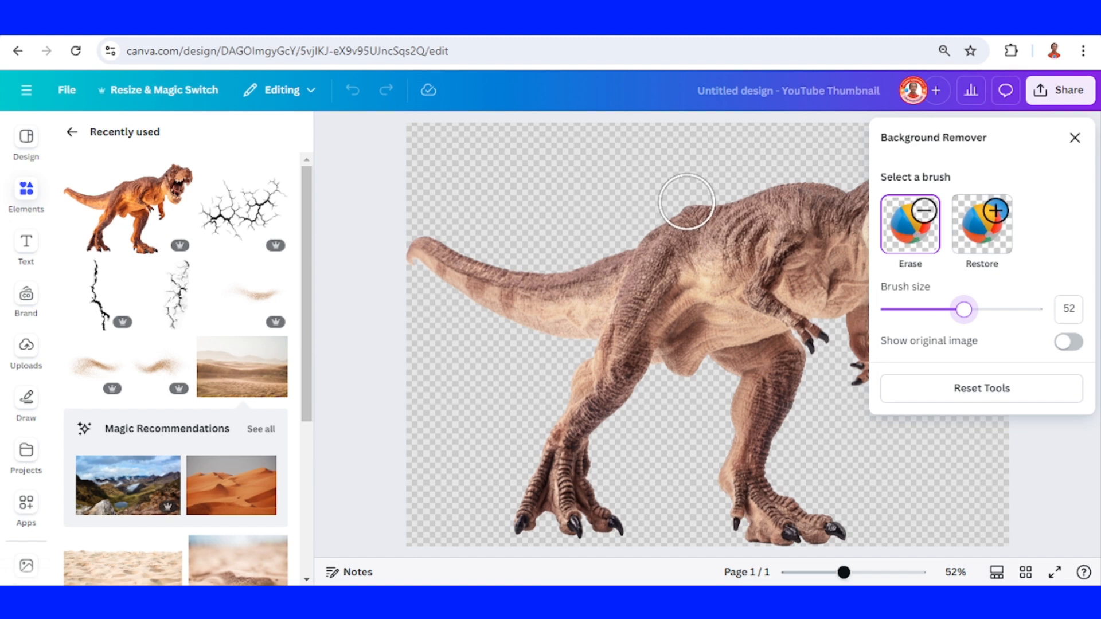
pyautogui.moveTo(690, 203)
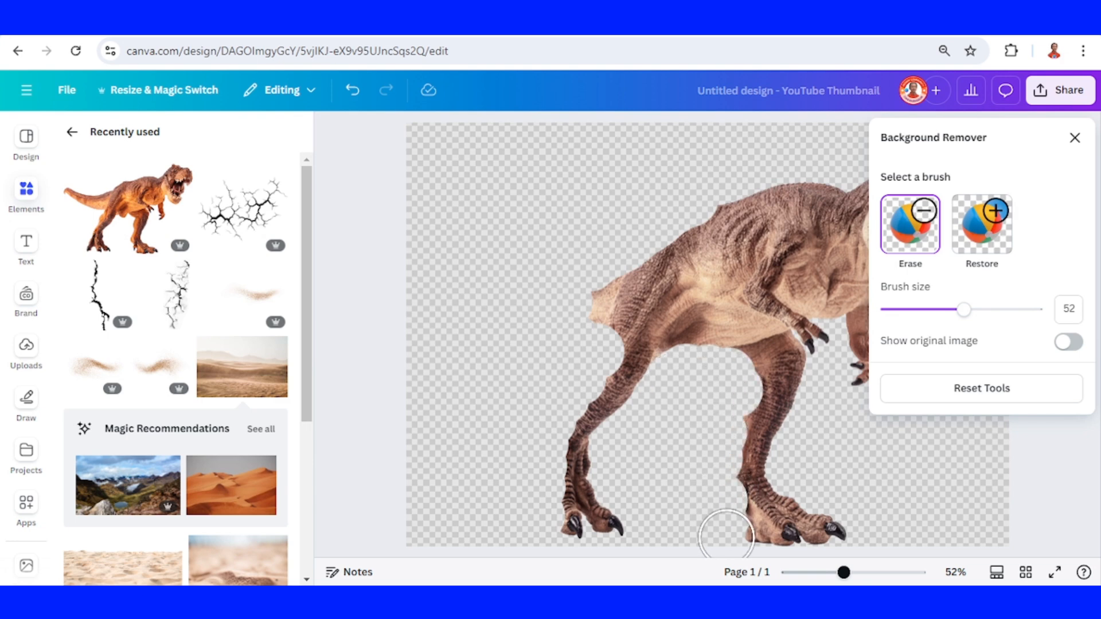
pyautogui.click(1074, 138)
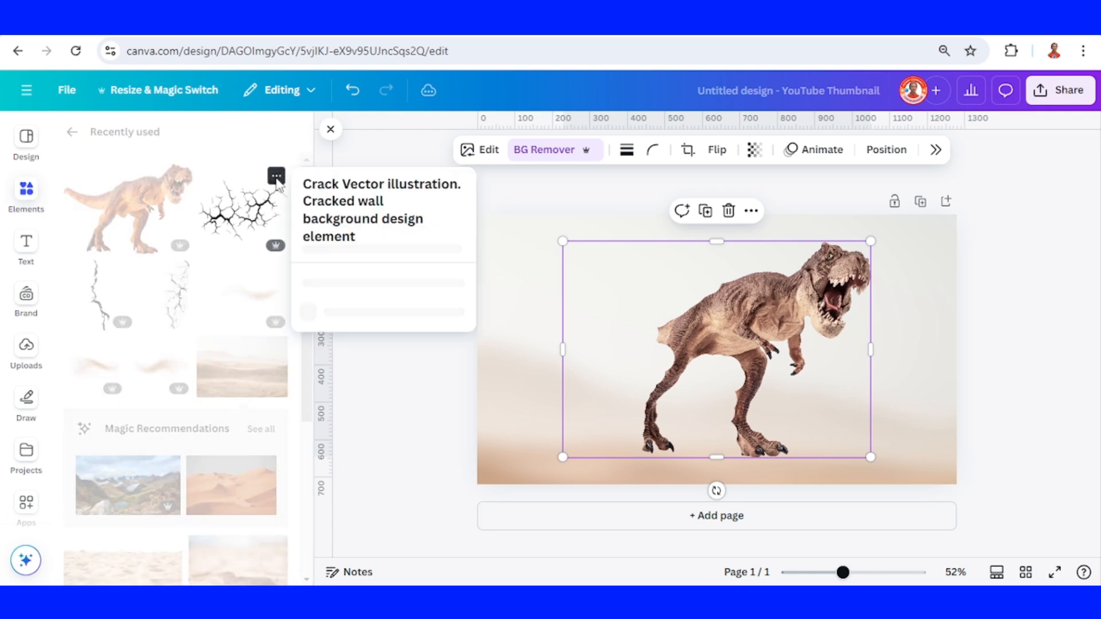
# Add the crack vector illustration and fit it over the T-rex's torso.
pyautogui.click(276, 175)
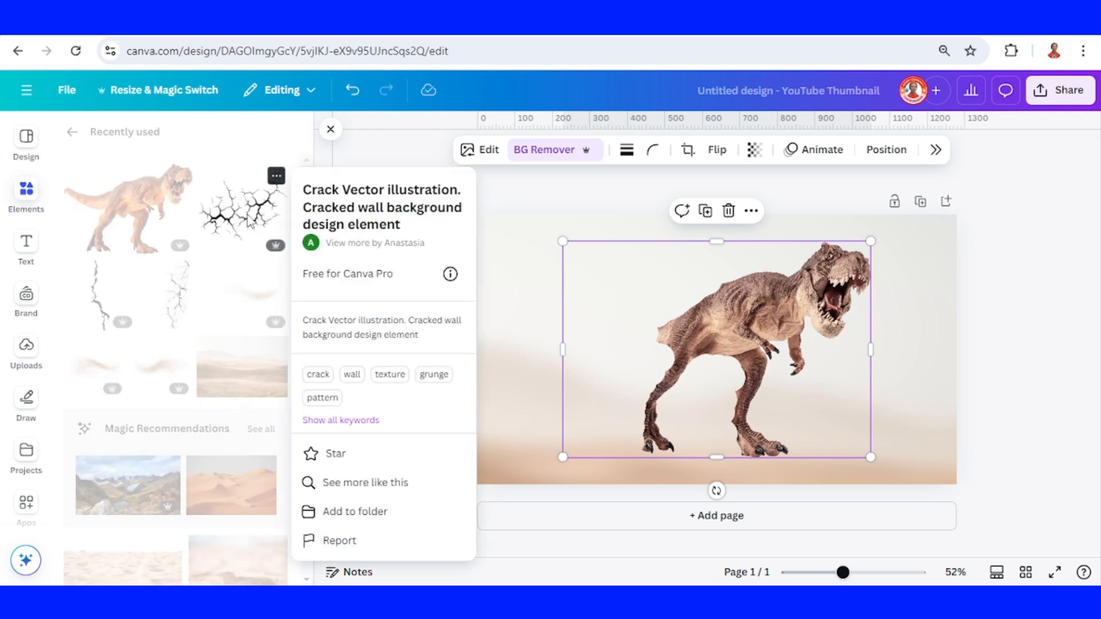
pyautogui.click(242, 205)
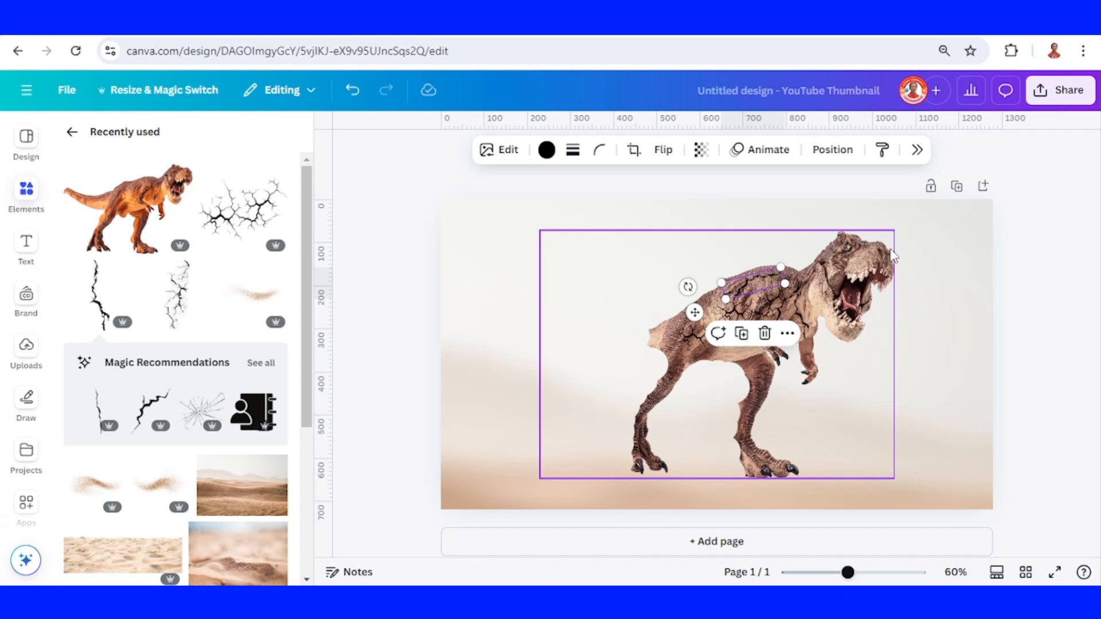
# Paint a size-35 brush blur along the T-rex's back and leg edges.
pyautogui.click(499, 149)
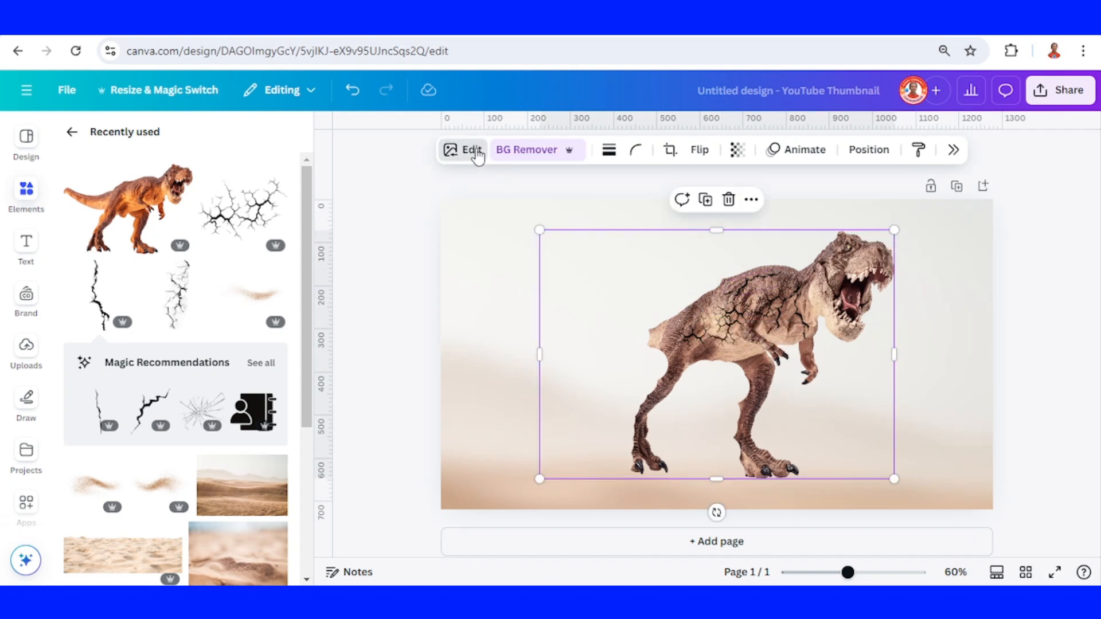
pyautogui.click(470, 149)
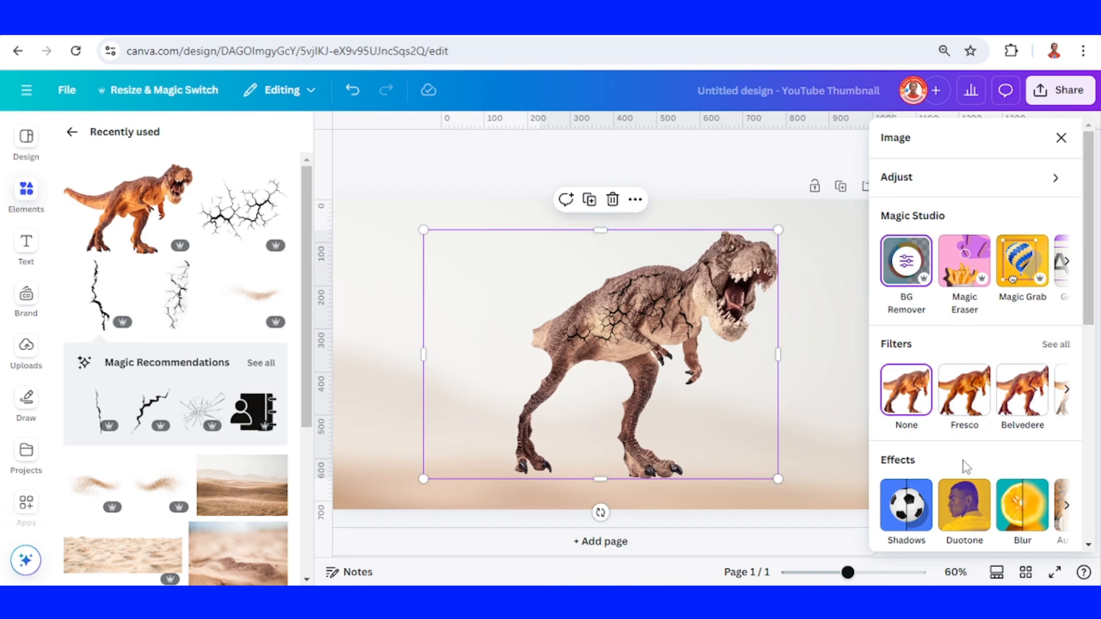
pyautogui.click(1021, 507)
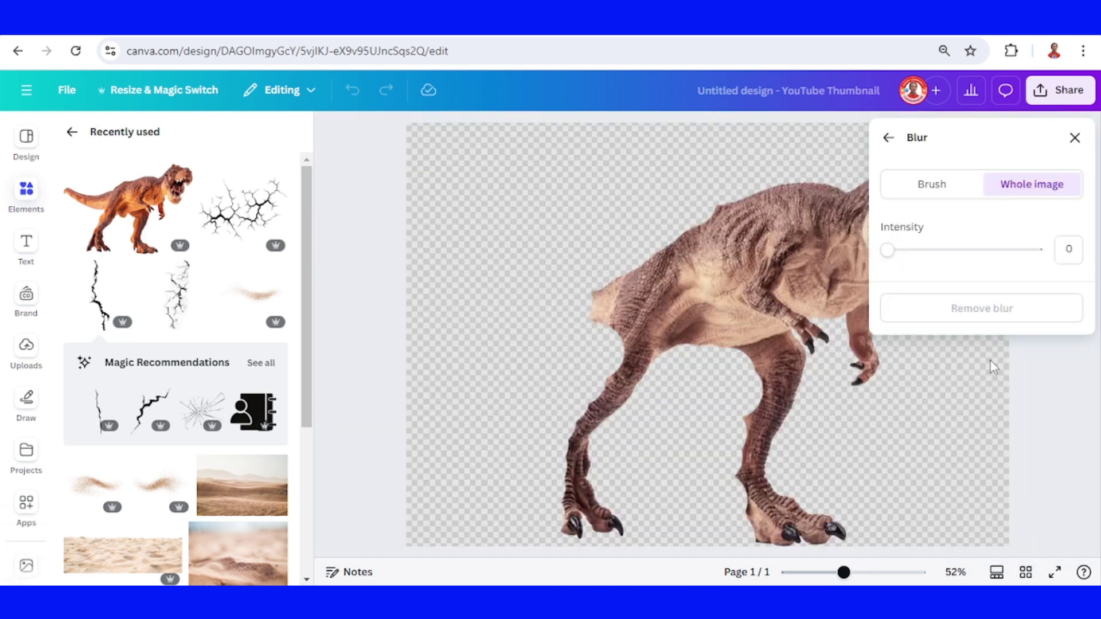
pyautogui.click(931, 183)
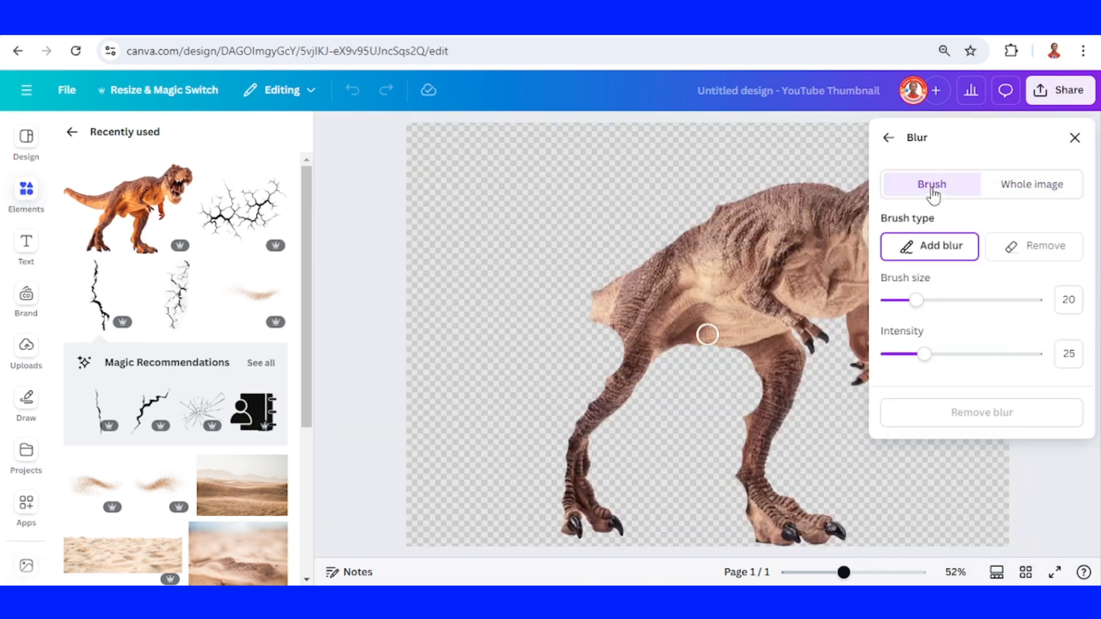
pyautogui.moveTo(933, 307)
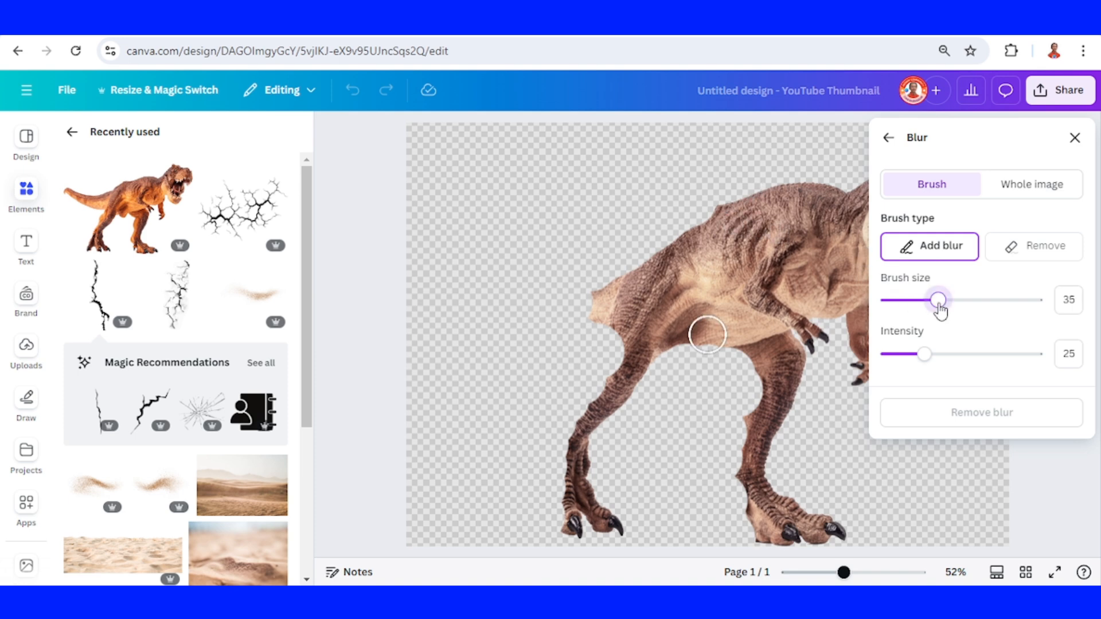
pyautogui.moveTo(792, 309)
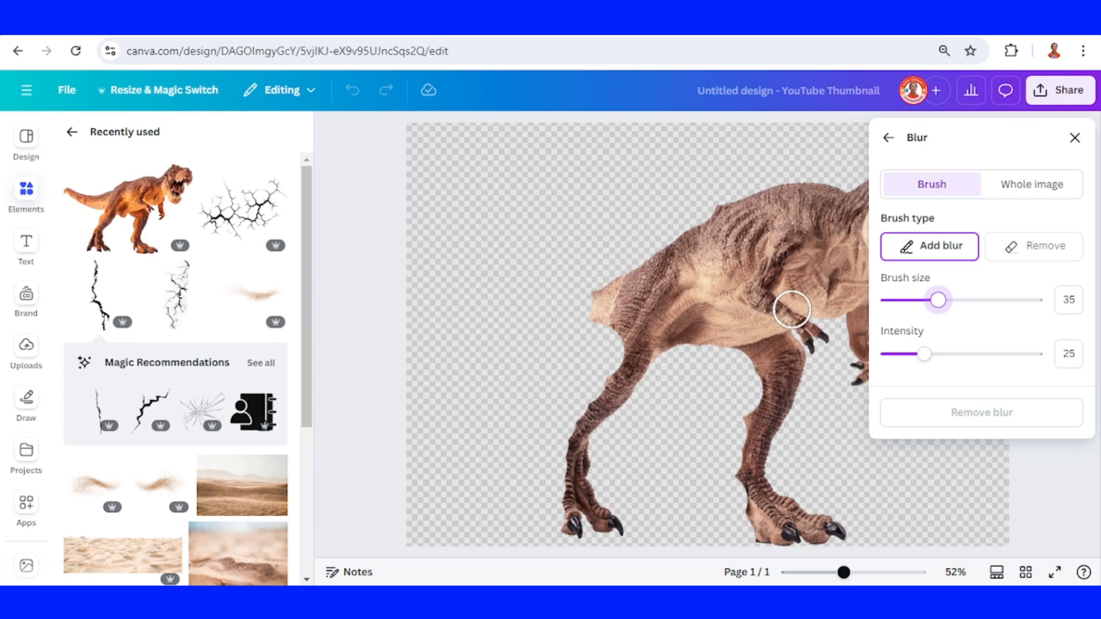
pyautogui.moveTo(709, 208)
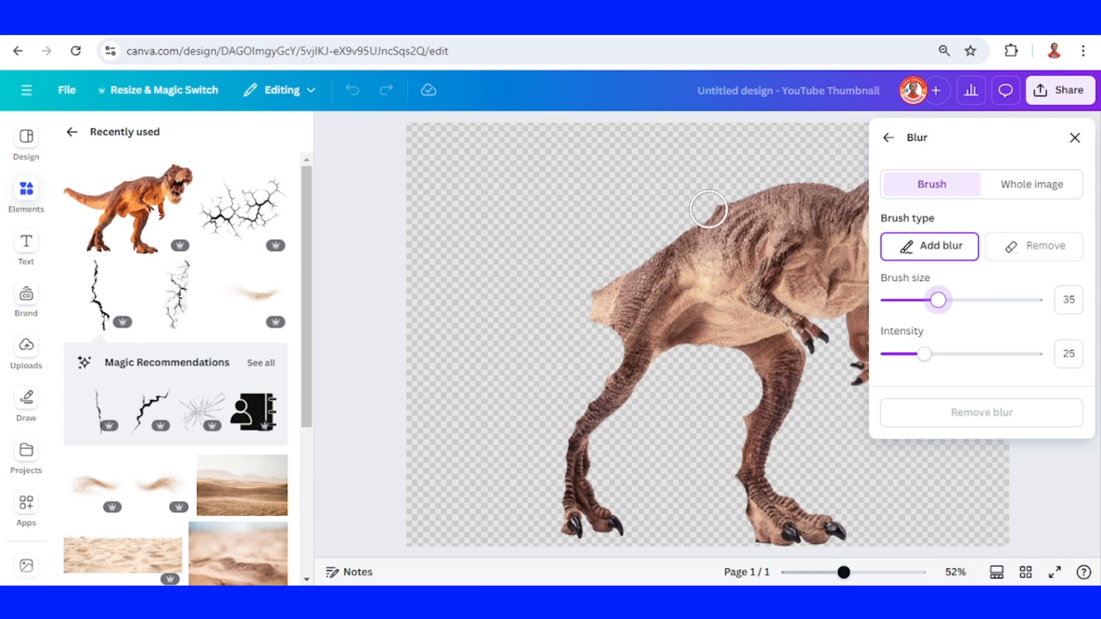
pyautogui.moveTo(708, 208)
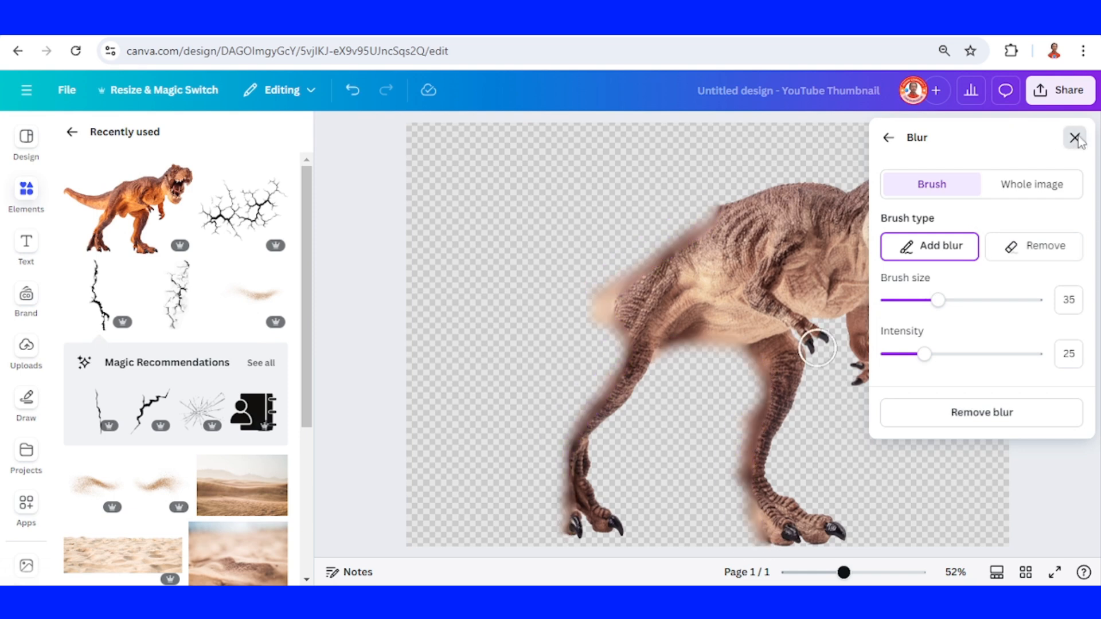
pyautogui.click(1076, 137)
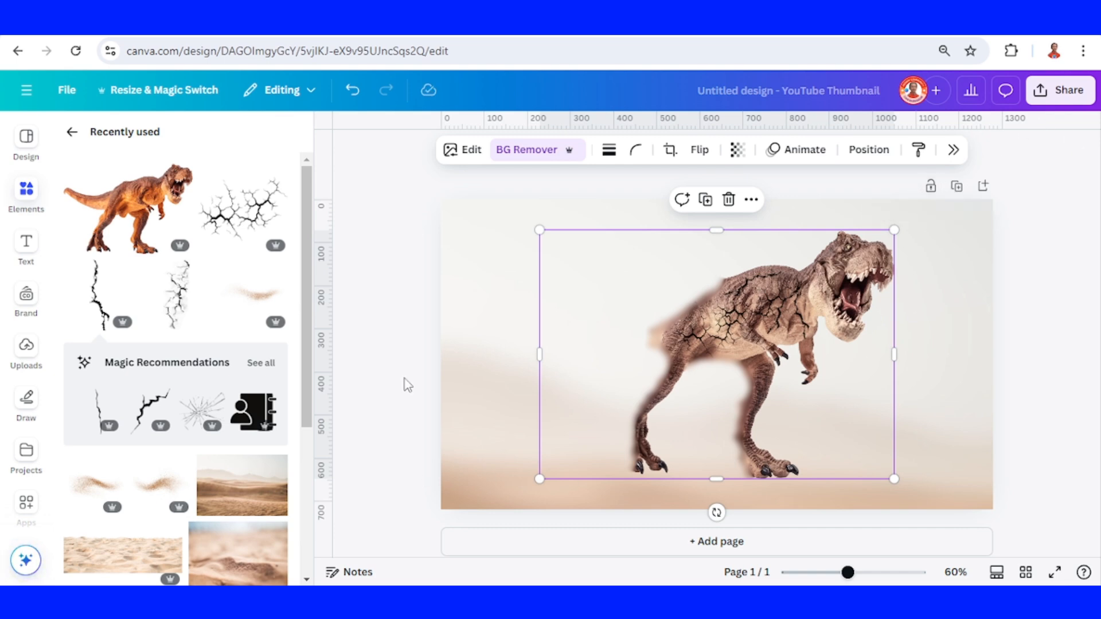
# Add the sand particle element and eyedrop its first colour from the T-rex's skin.
pyautogui.click(180, 466)
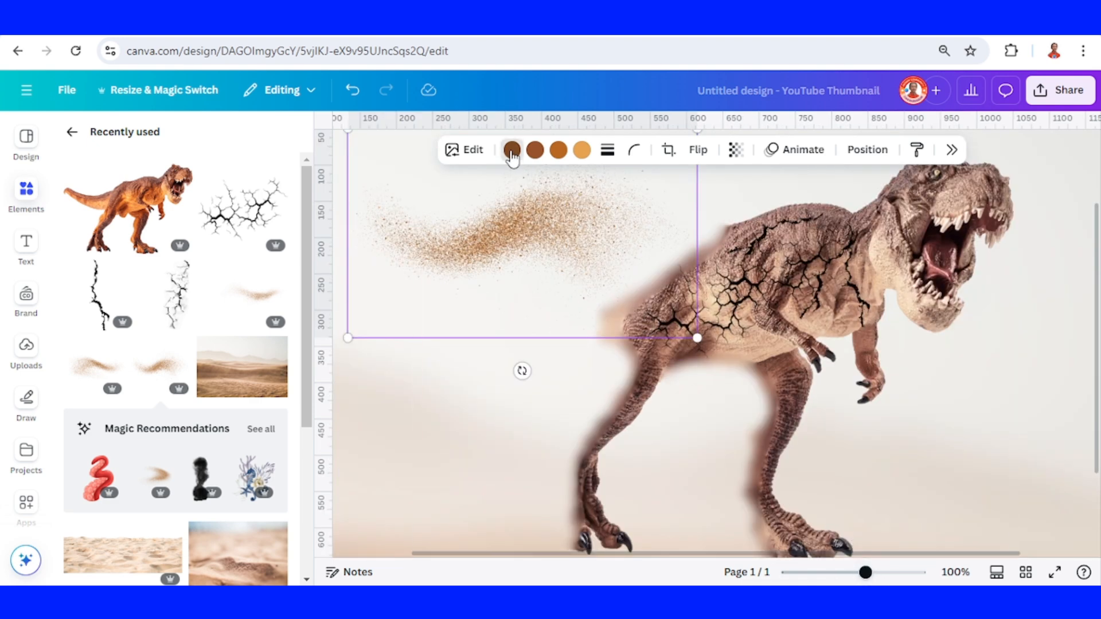
pyautogui.click(510, 149)
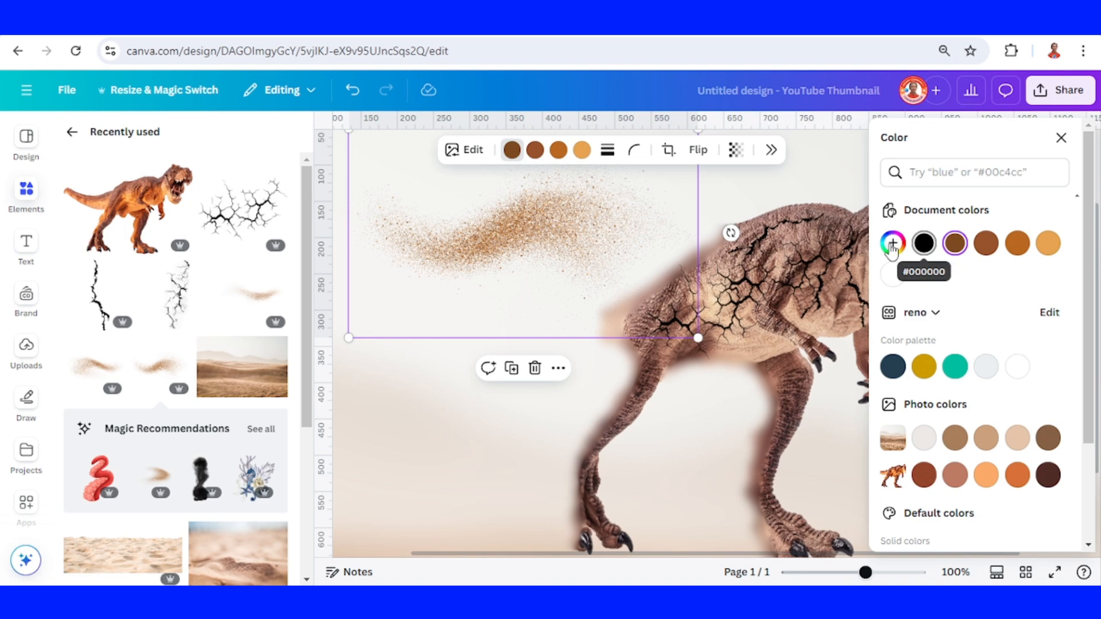
pyautogui.click(892, 243)
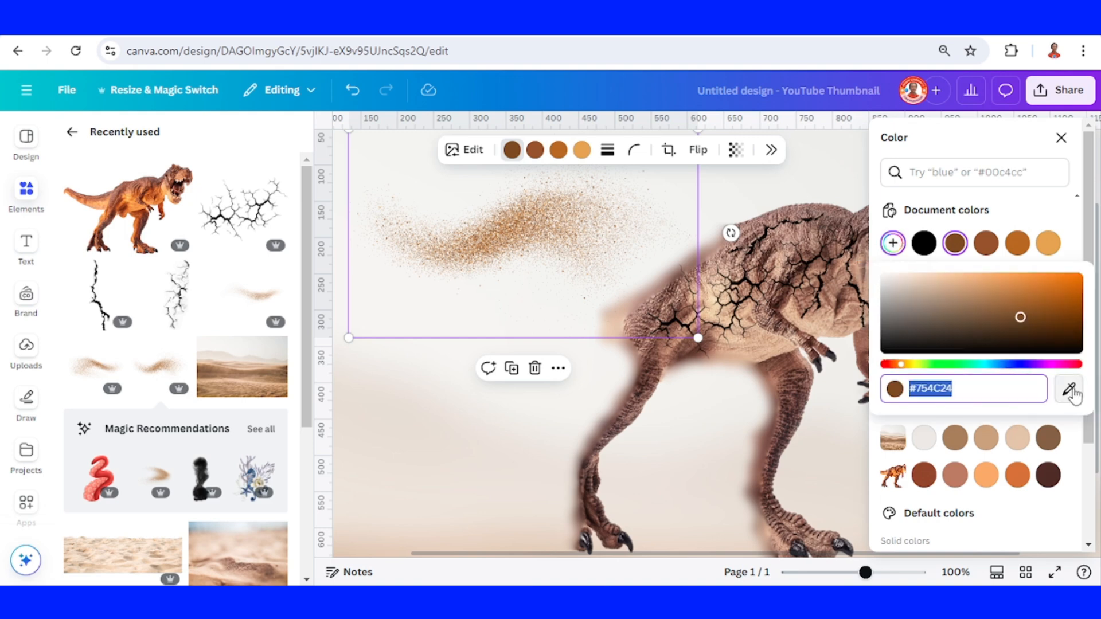
pyautogui.click(1067, 388)
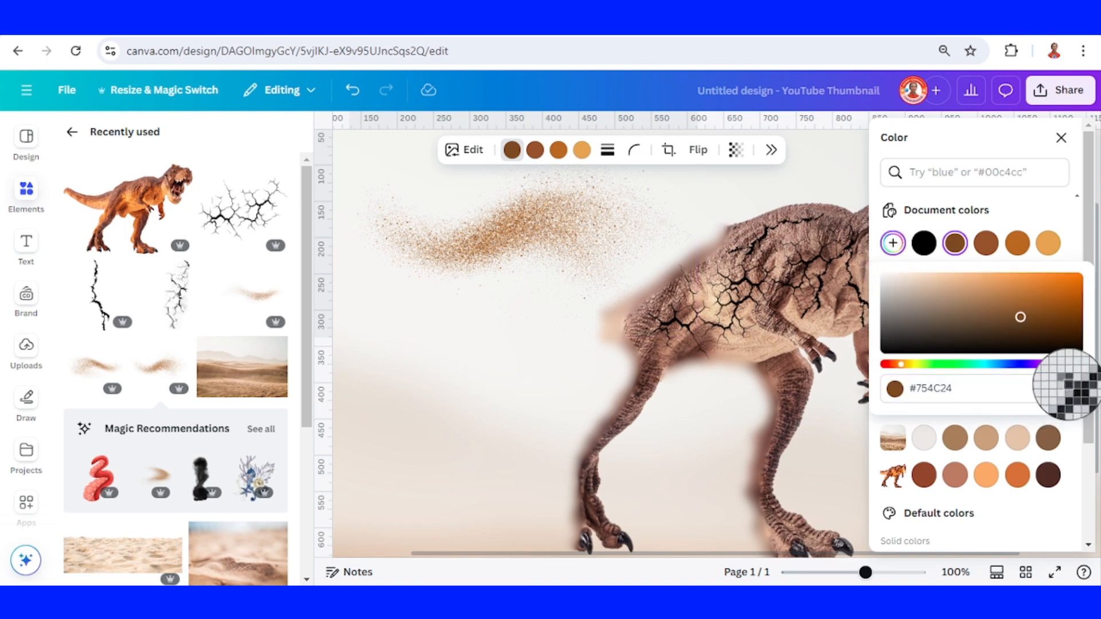
pyautogui.click(1068, 388)
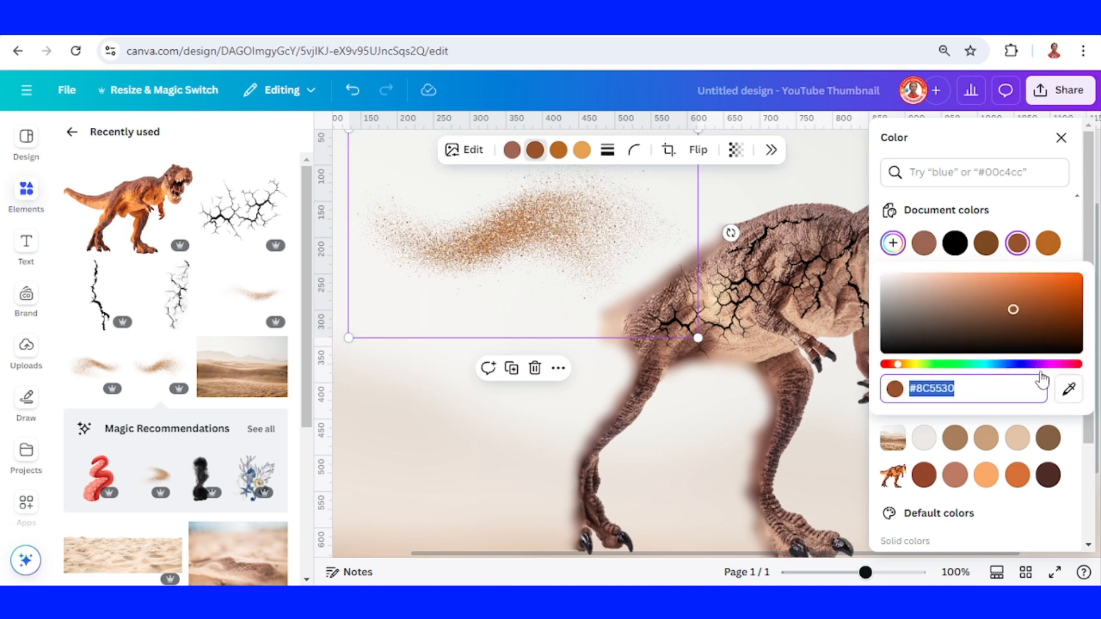
# Recolour the remaining sand swatches with tones sampled from the T-rex's body.
pyautogui.click(1067, 389)
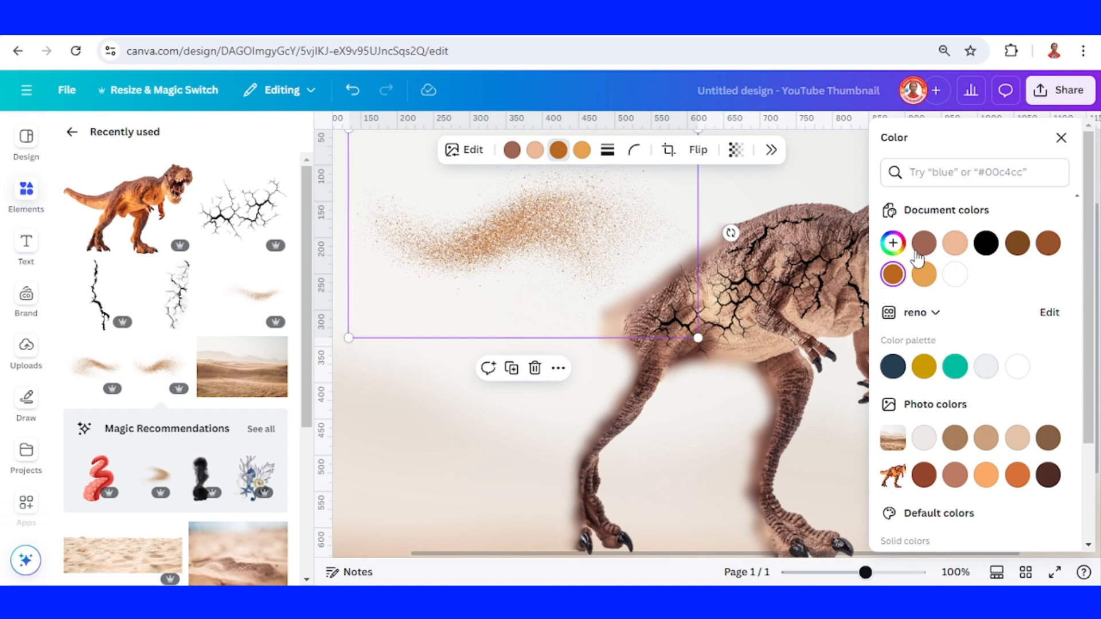
pyautogui.click(892, 243)
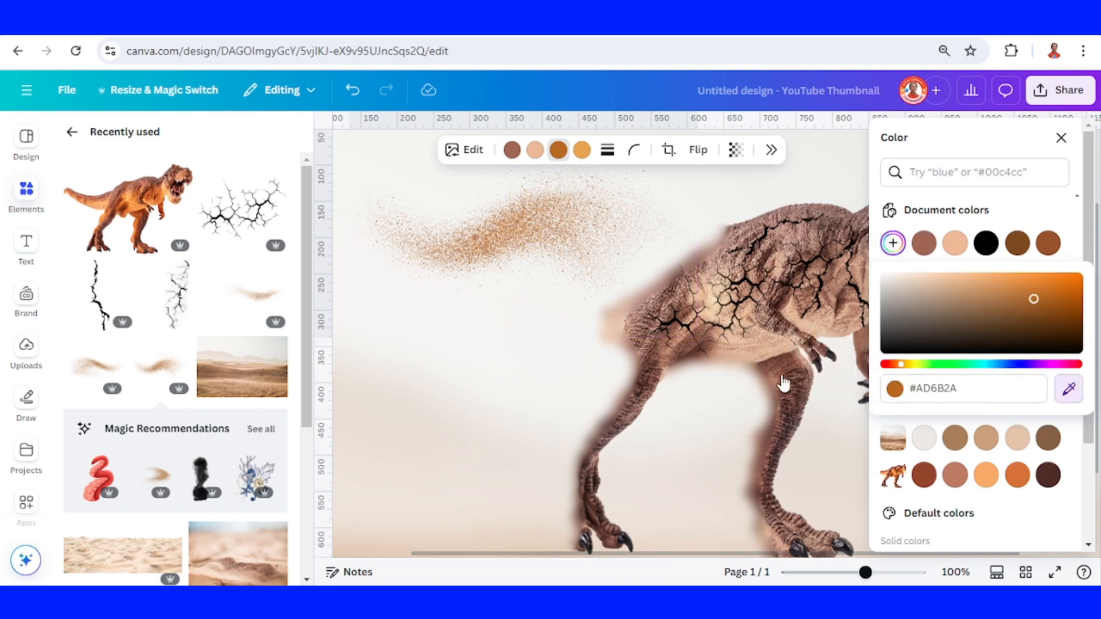
pyautogui.click(491, 225)
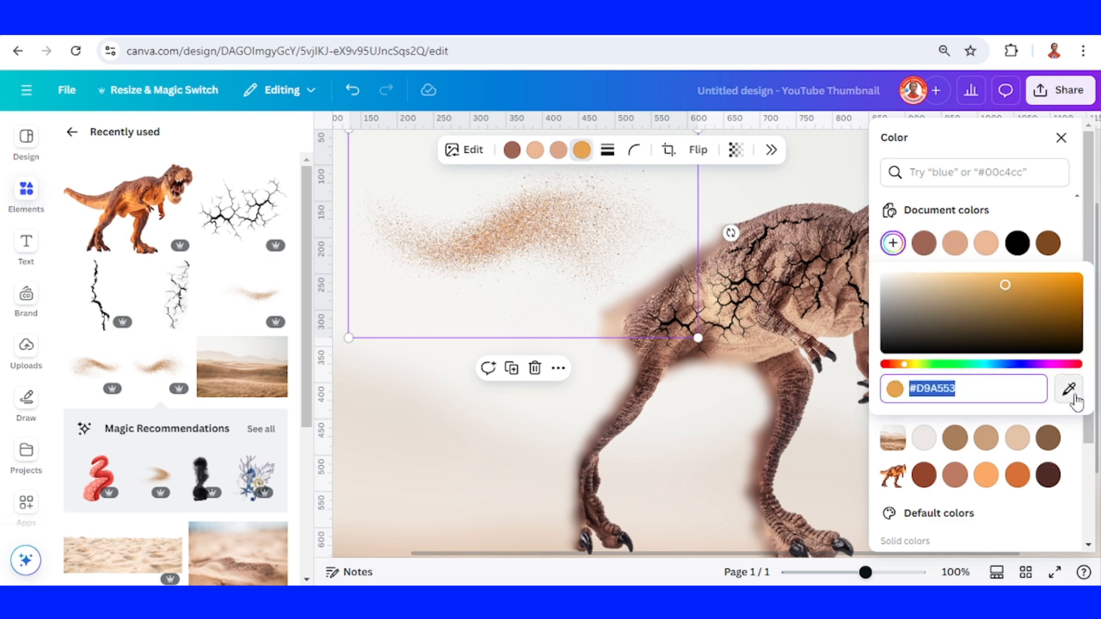
pyautogui.click(1068, 389)
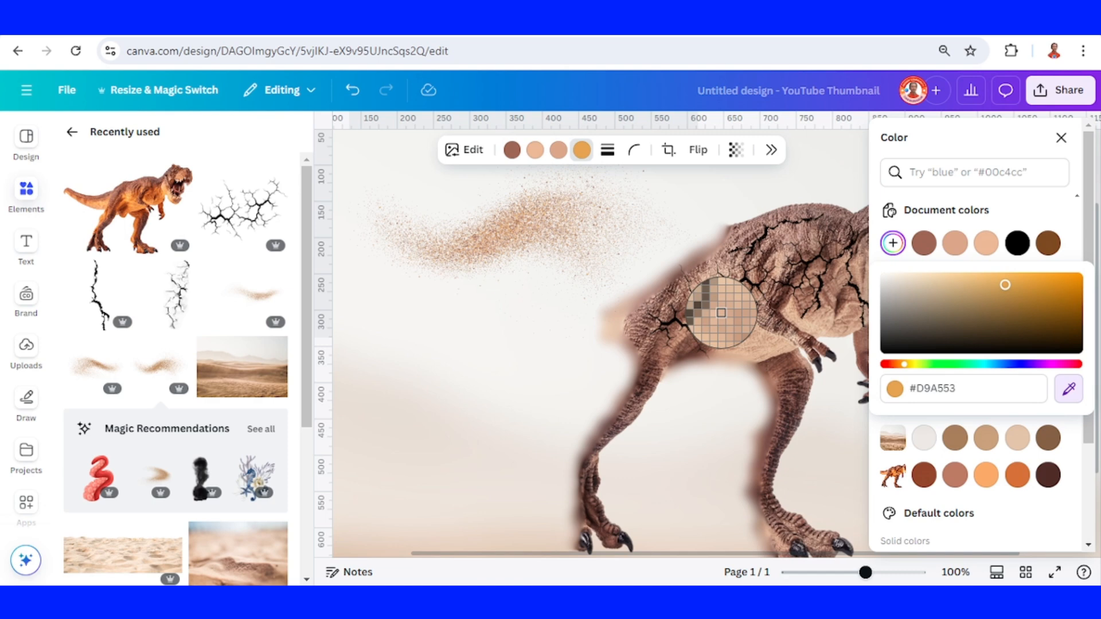
pyautogui.click(1046, 243)
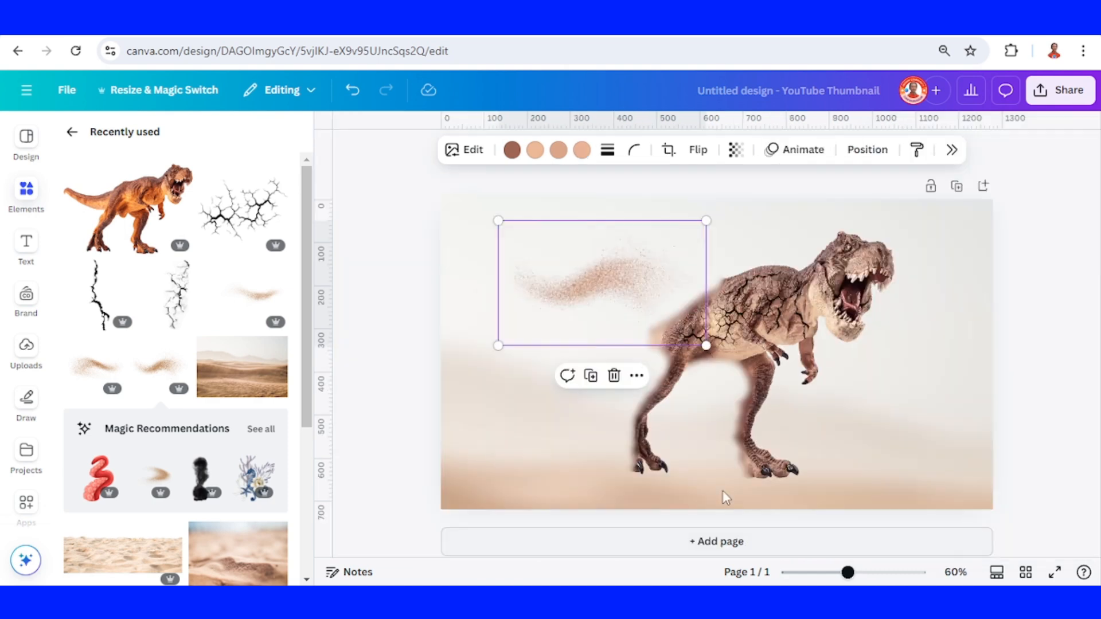
# Resize and rotate the sand spray over the back legs, then duplicate it toward the head.
pyautogui.click(730, 305)
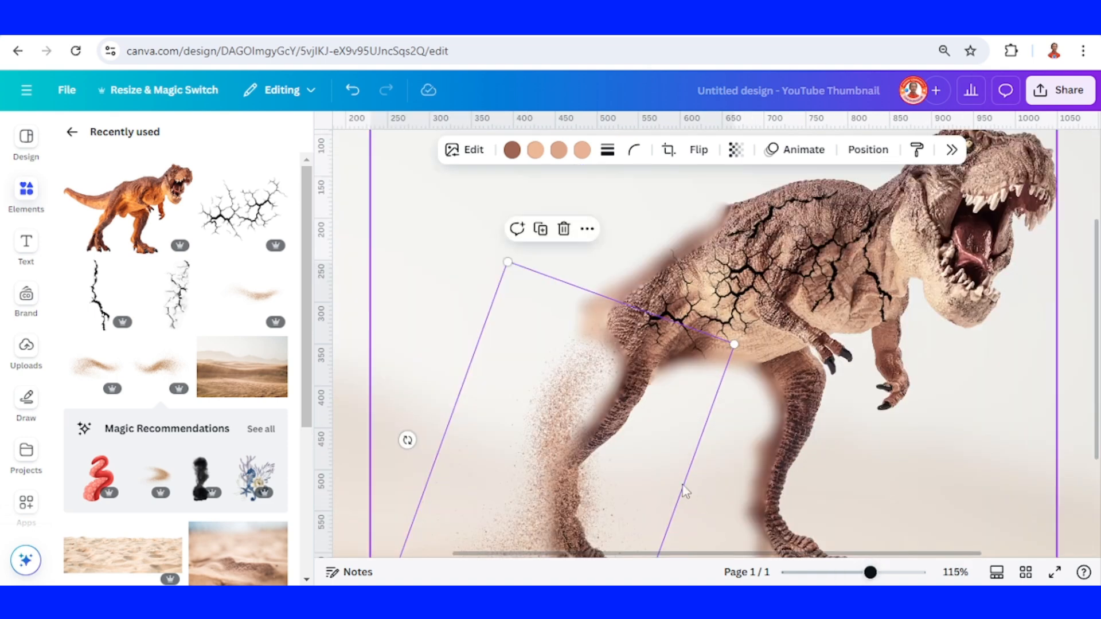
pyautogui.scroll(-3)
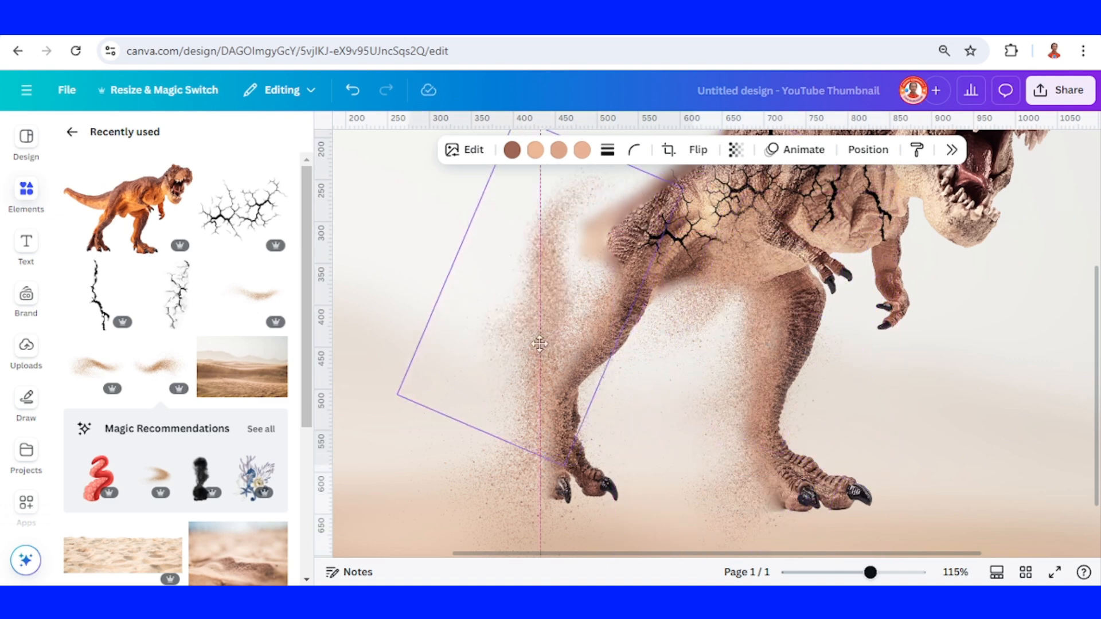
pyautogui.click(540, 344)
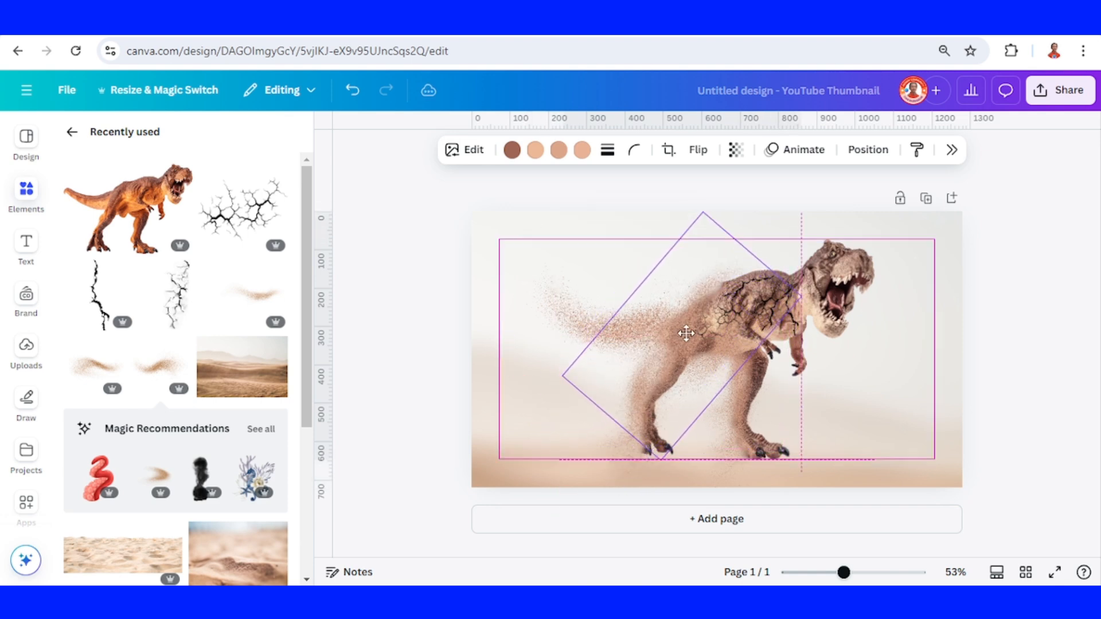
pyautogui.click(702, 330)
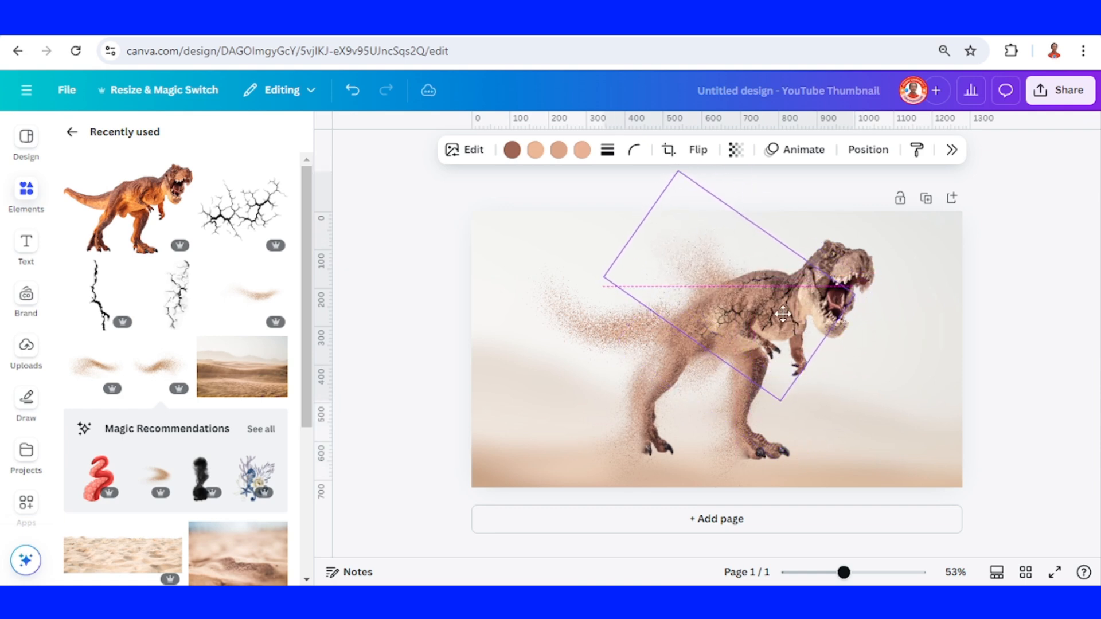
pyautogui.rightClick(783, 314)
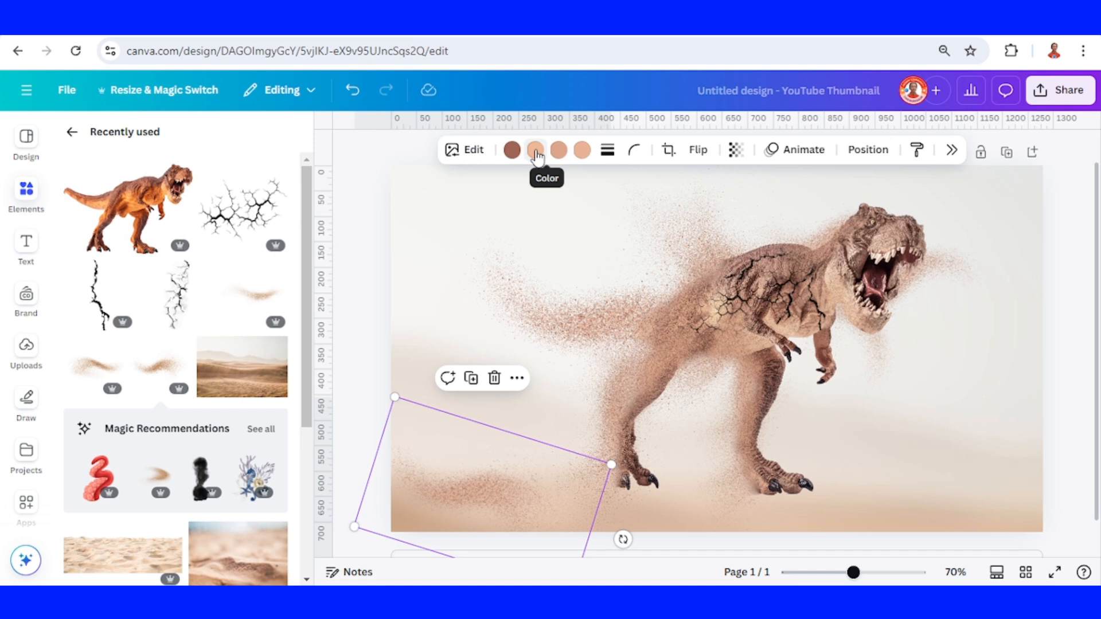
# Recolour the ground sand copy's second swatch dark brown and settle it on the lower-left ground.
pyautogui.click(535, 149)
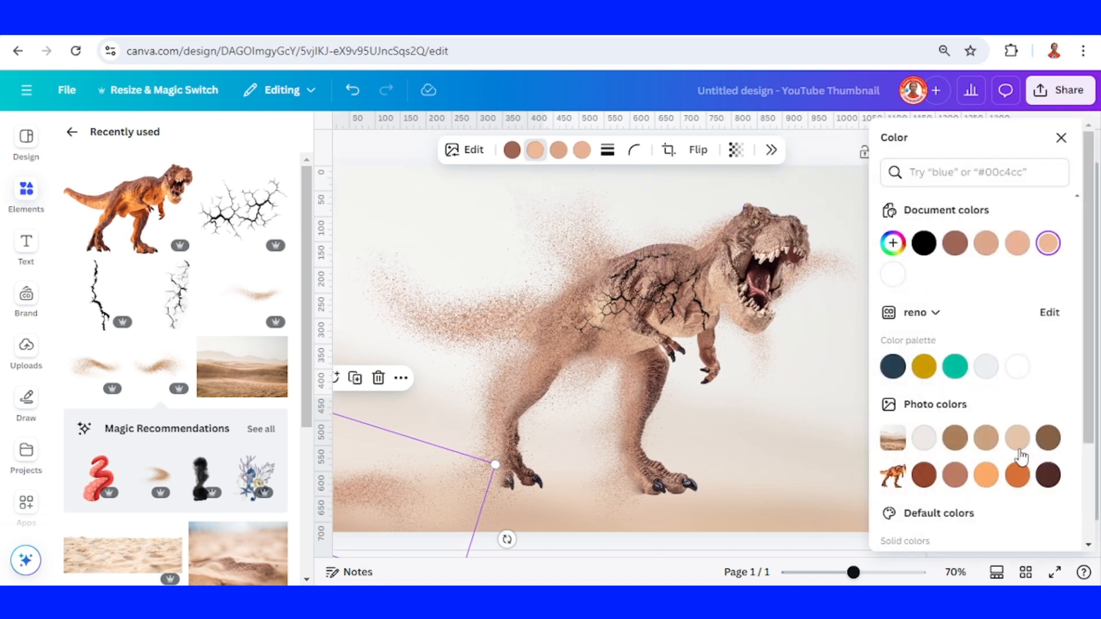
pyautogui.click(1046, 437)
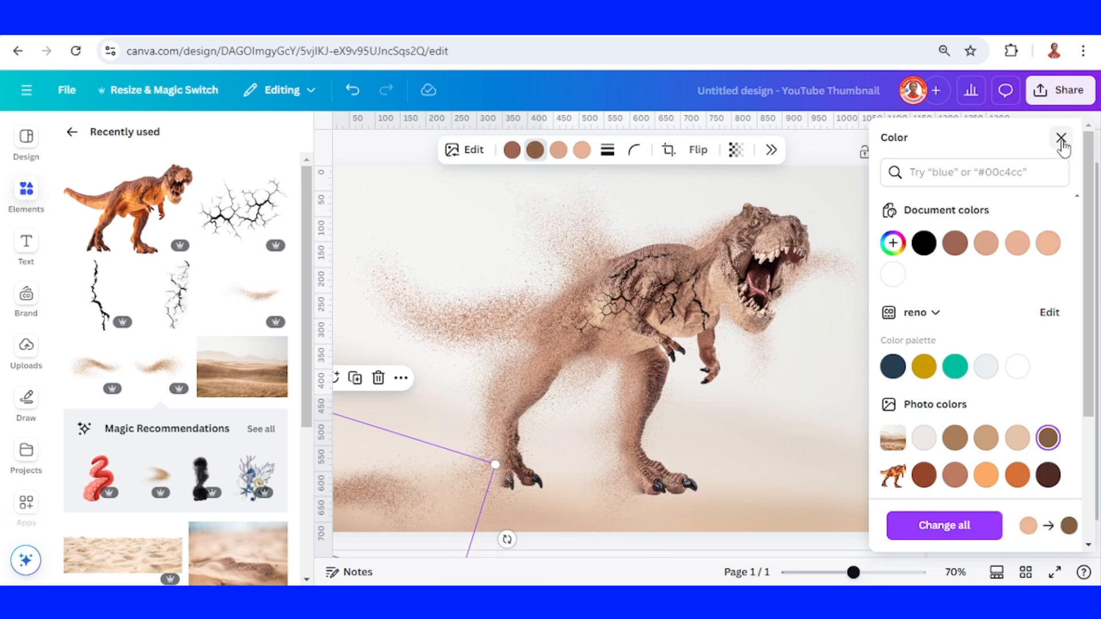
pyautogui.click(1062, 139)
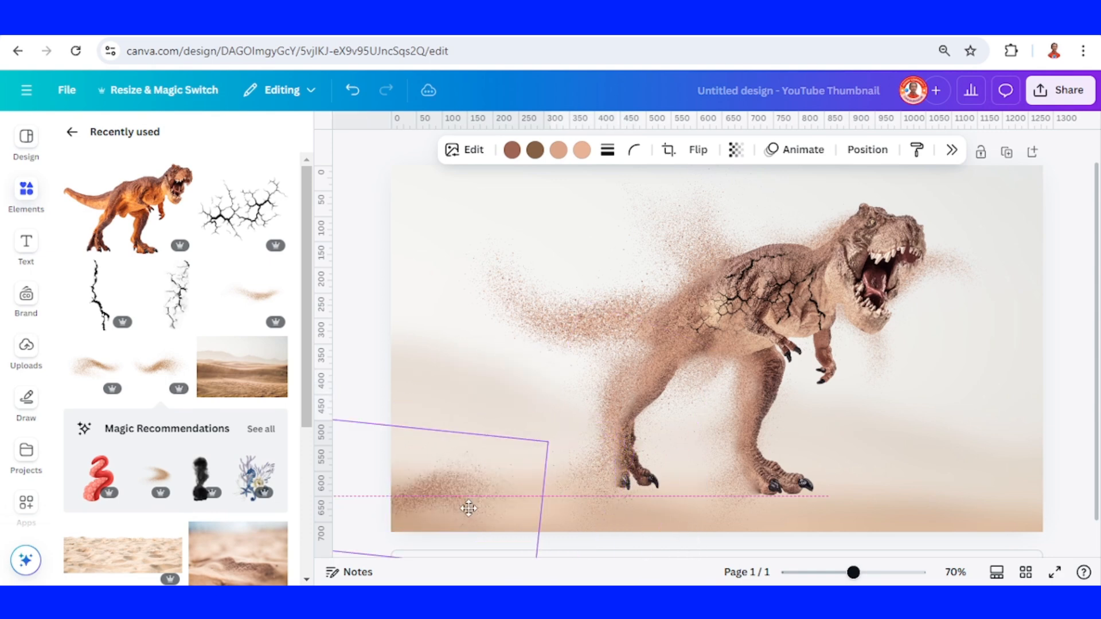
pyautogui.click(468, 508)
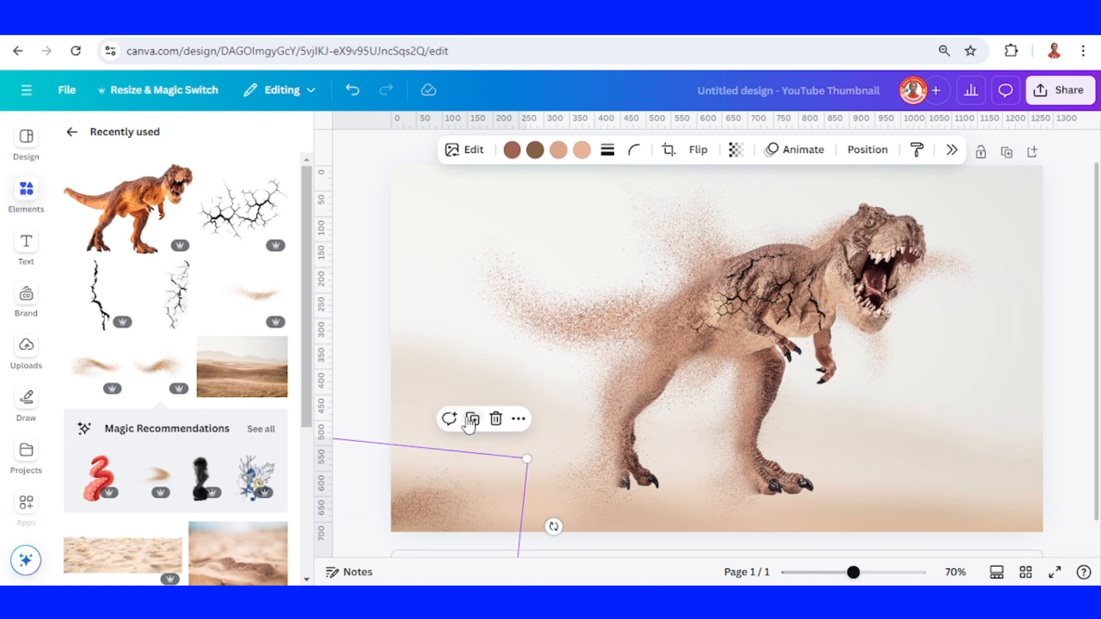